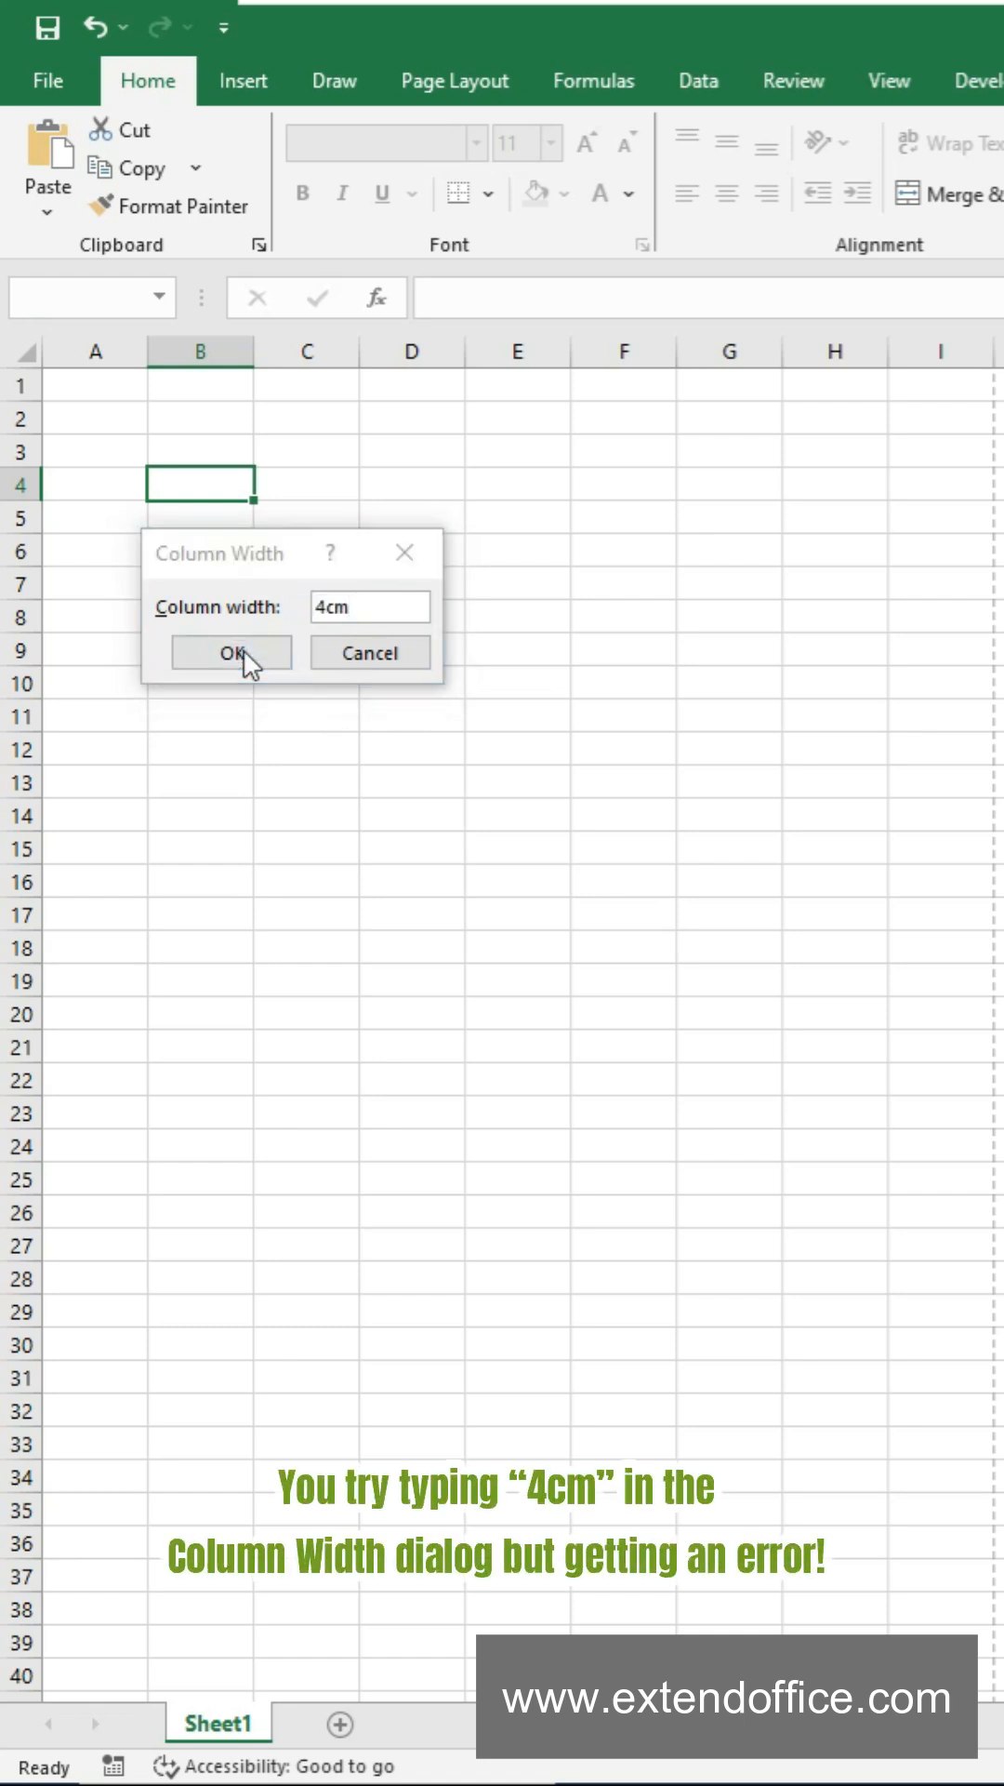
# Try applying a 4cm width to column B and dismiss Excel's invalid-entry error
pyautogui.click(232, 651)
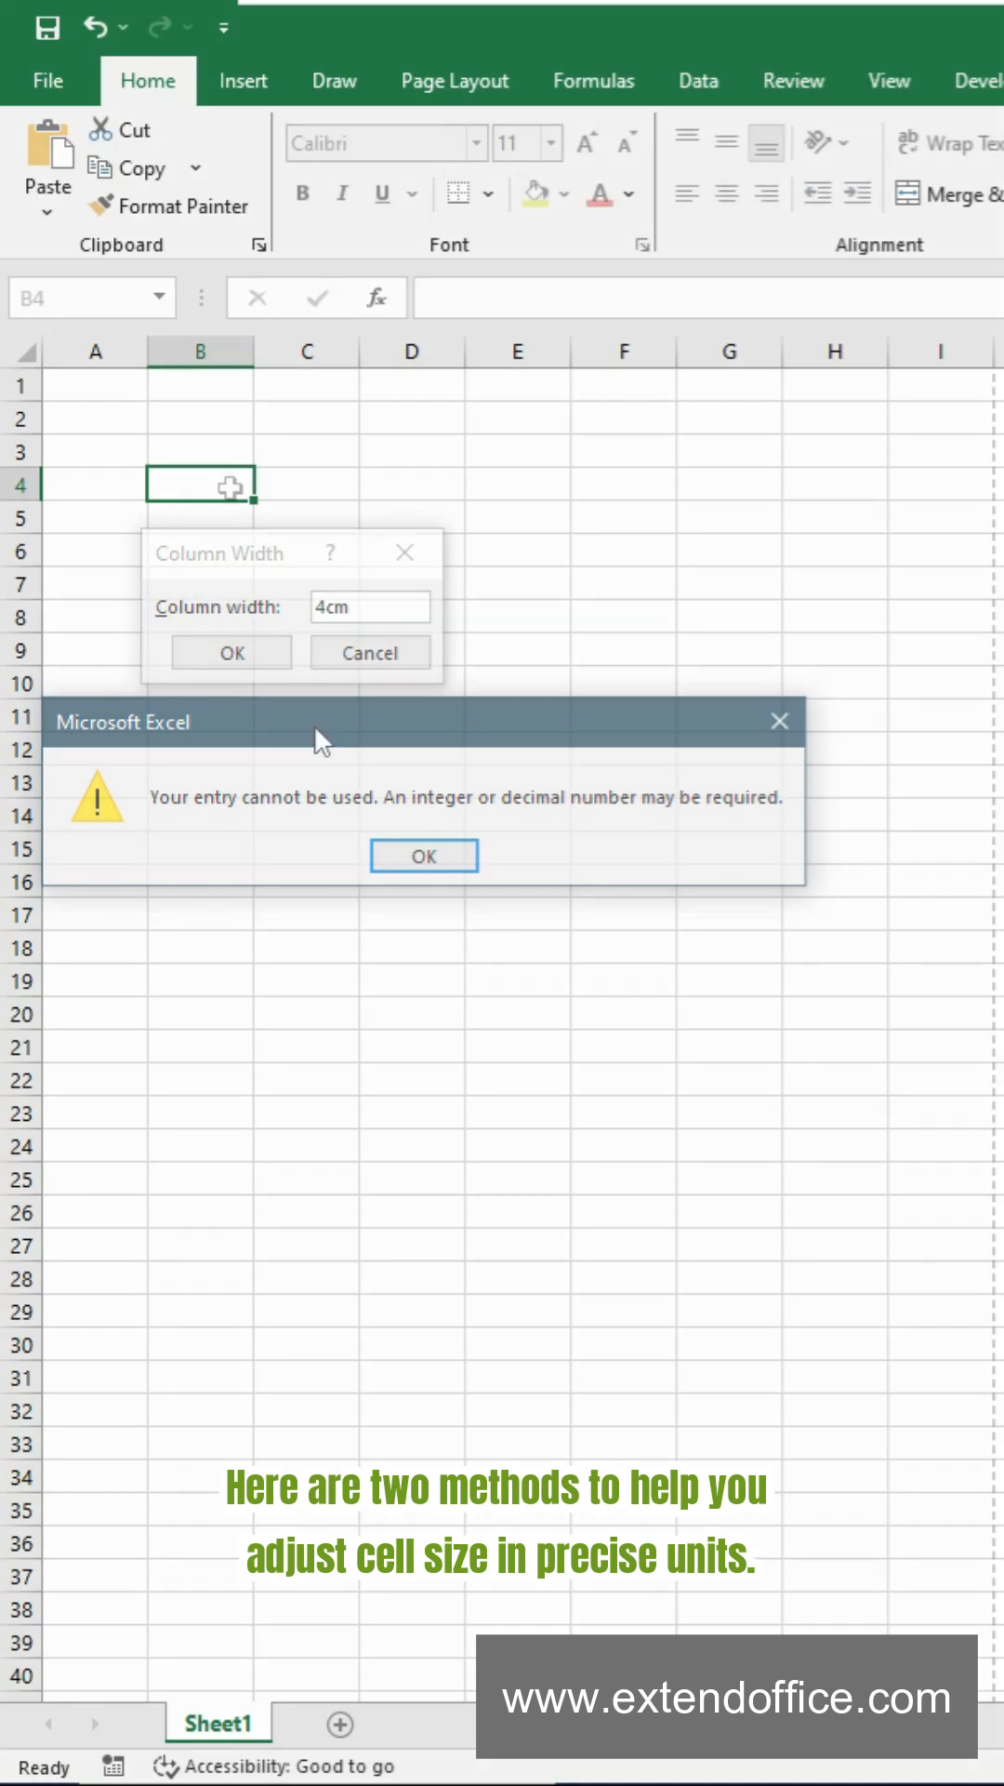
pyautogui.click(424, 856)
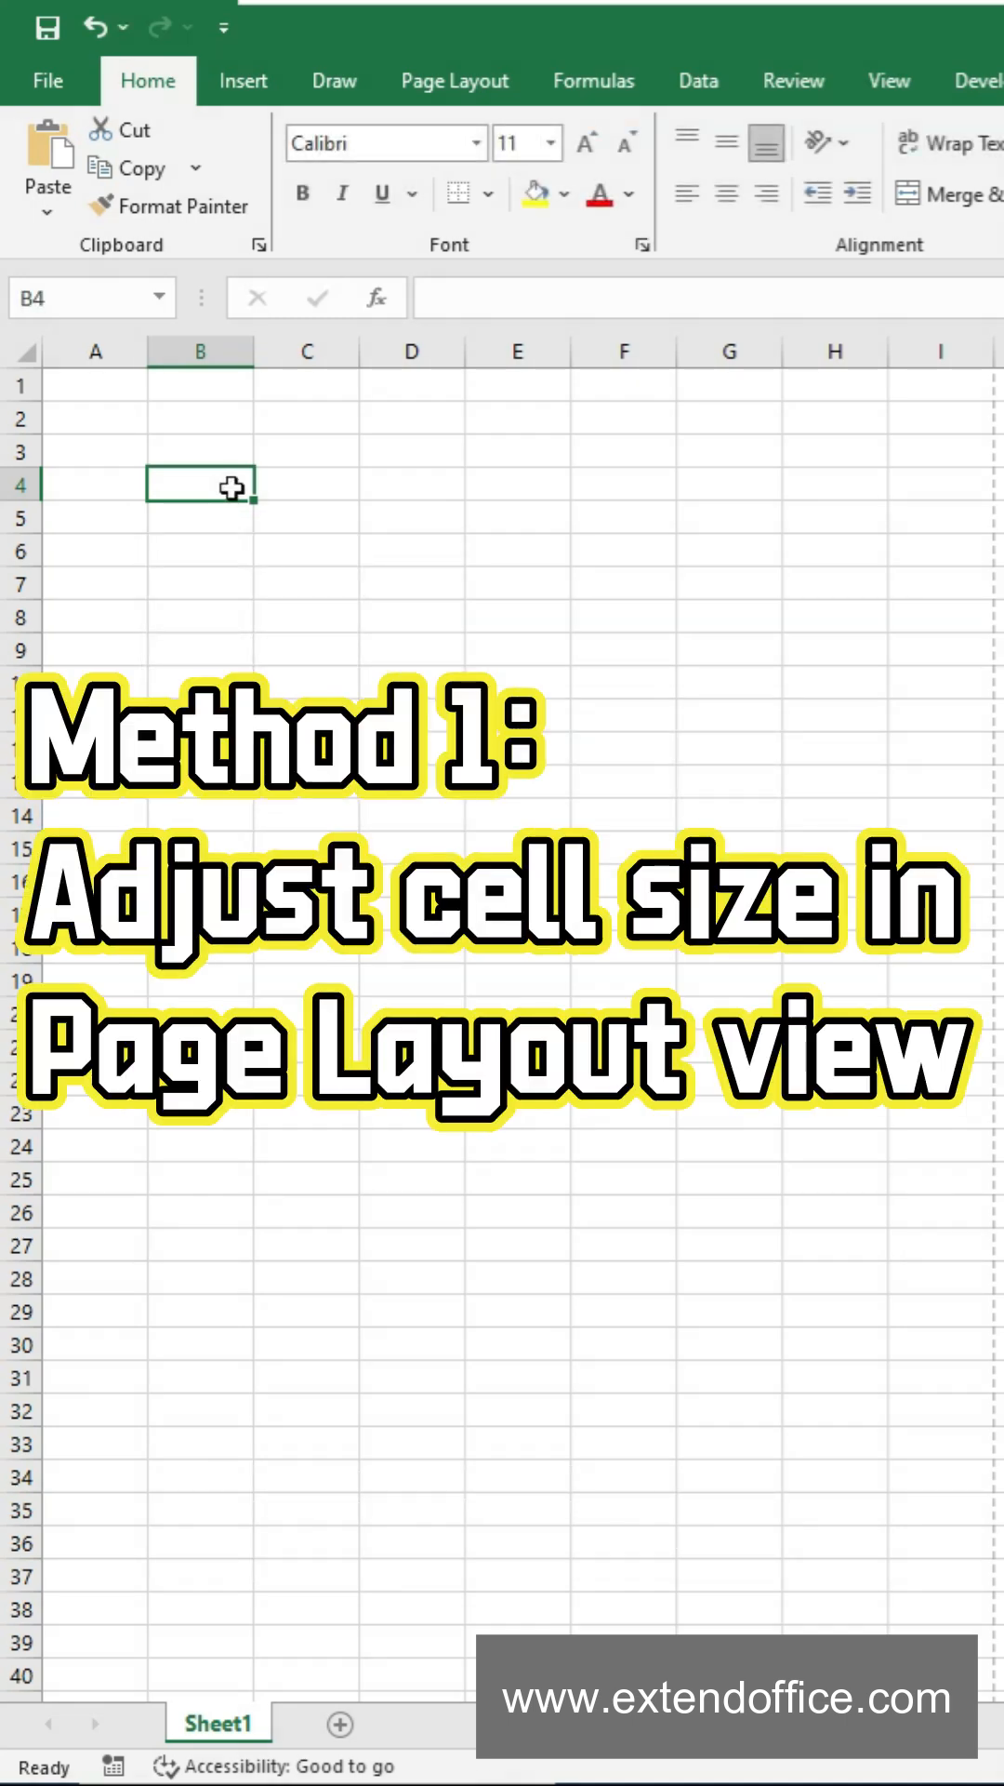
# Switch to Page Layout view and set column B's width to 4cm
pyautogui.click(889, 81)
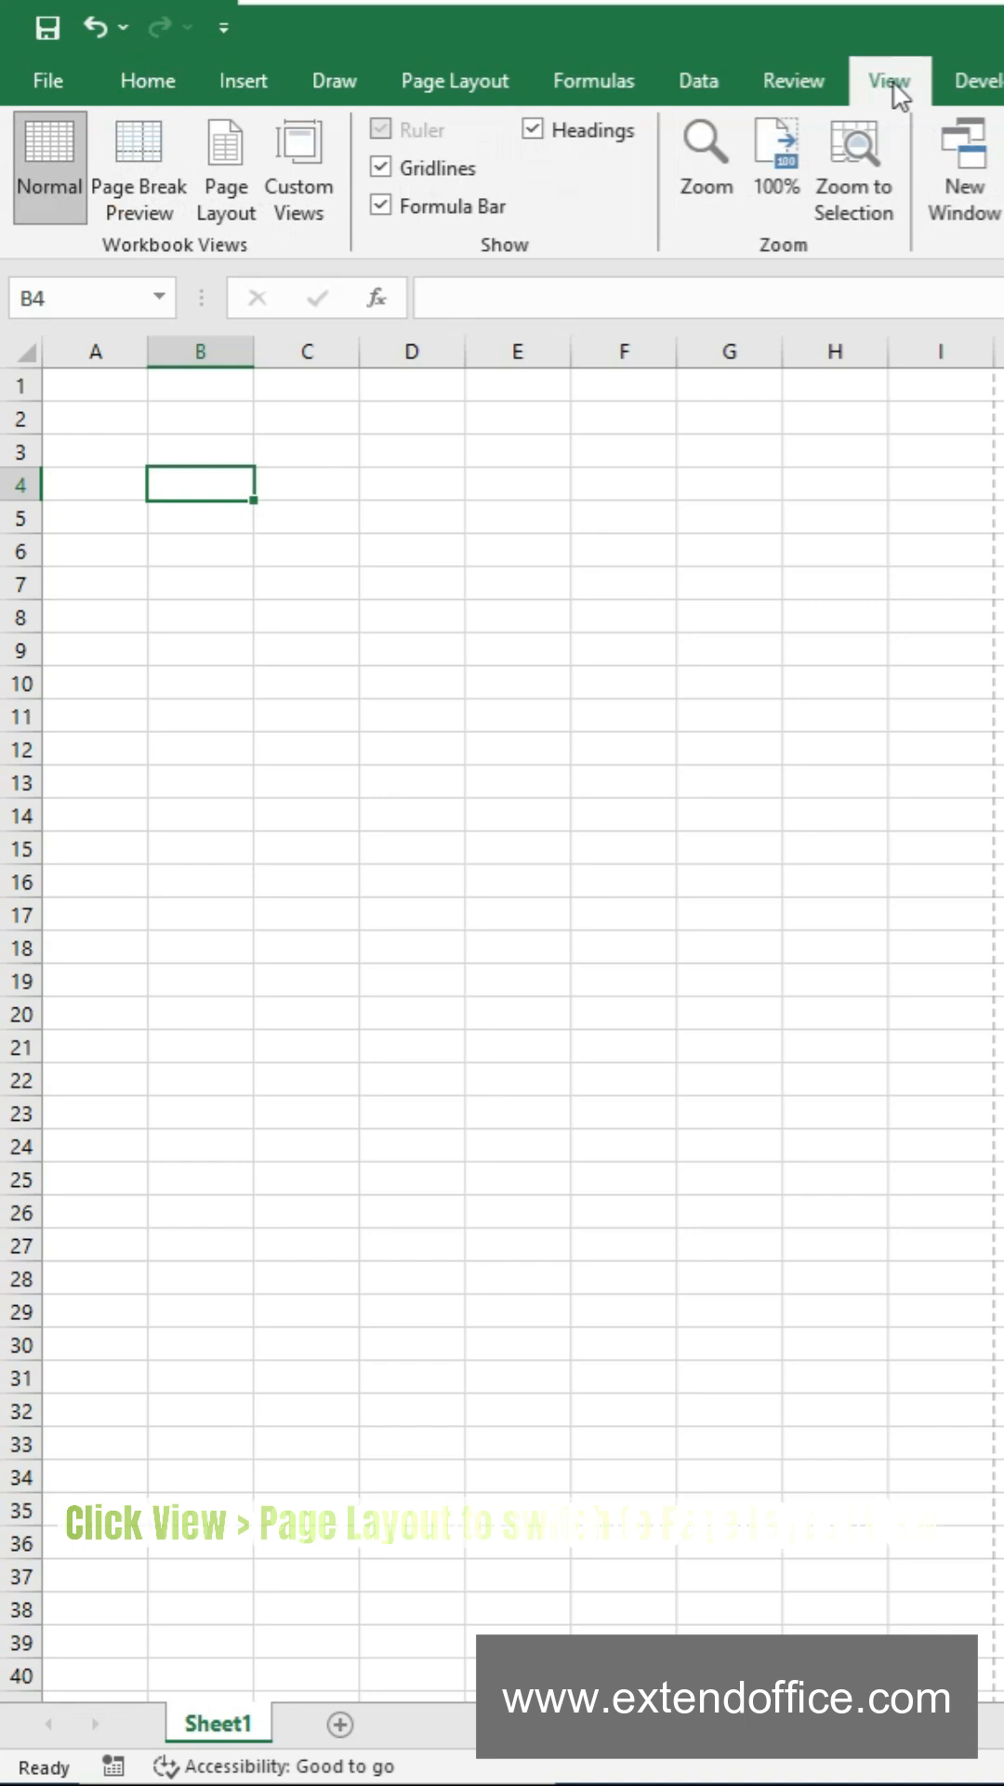
pyautogui.click(224, 165)
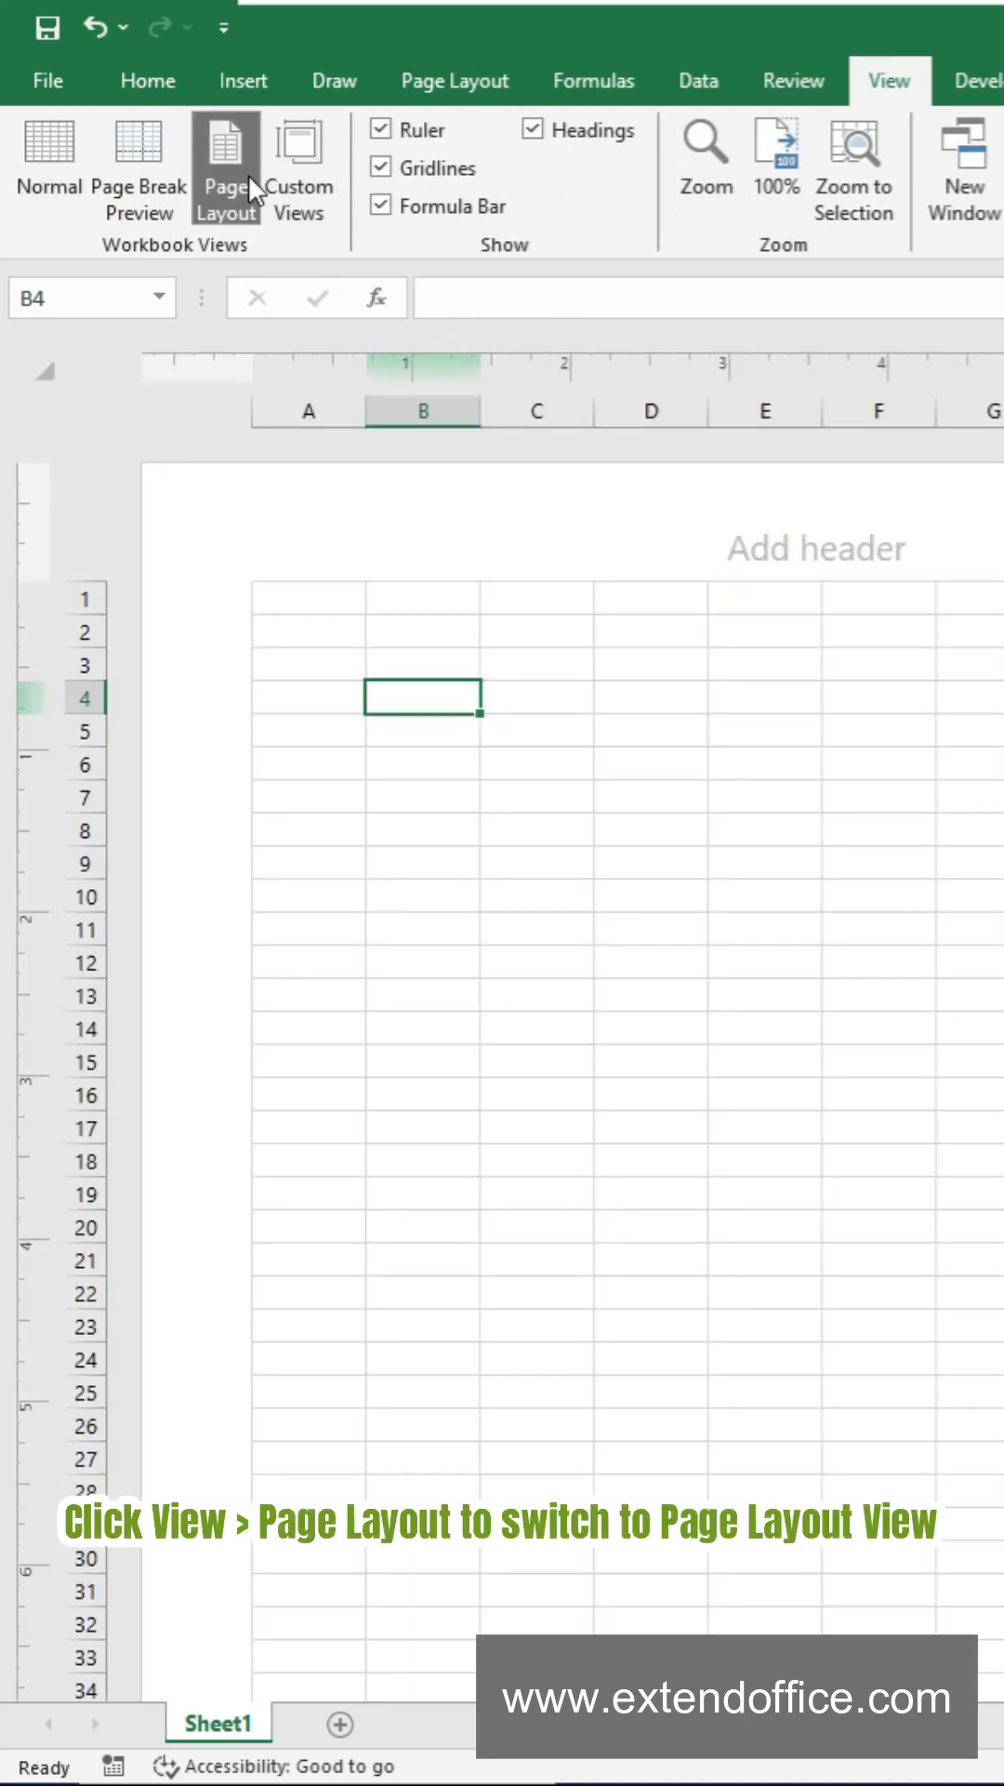
pyautogui.click(424, 410)
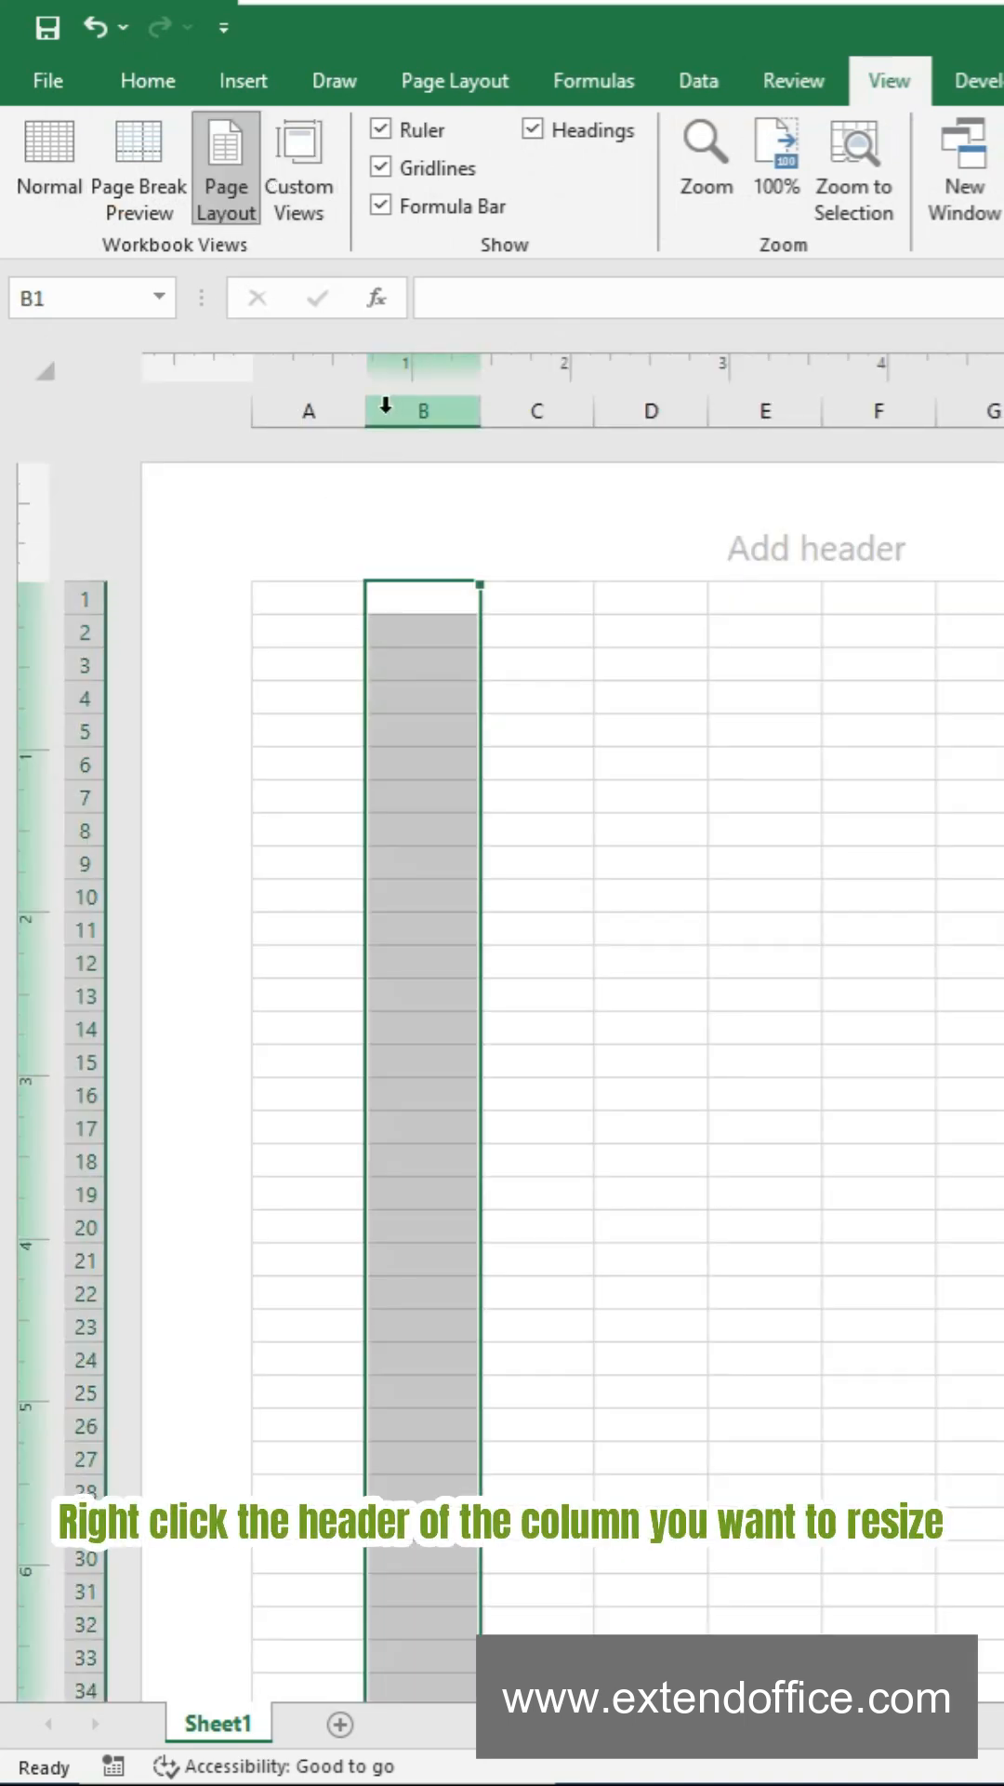
pyautogui.rightClick(422, 410)
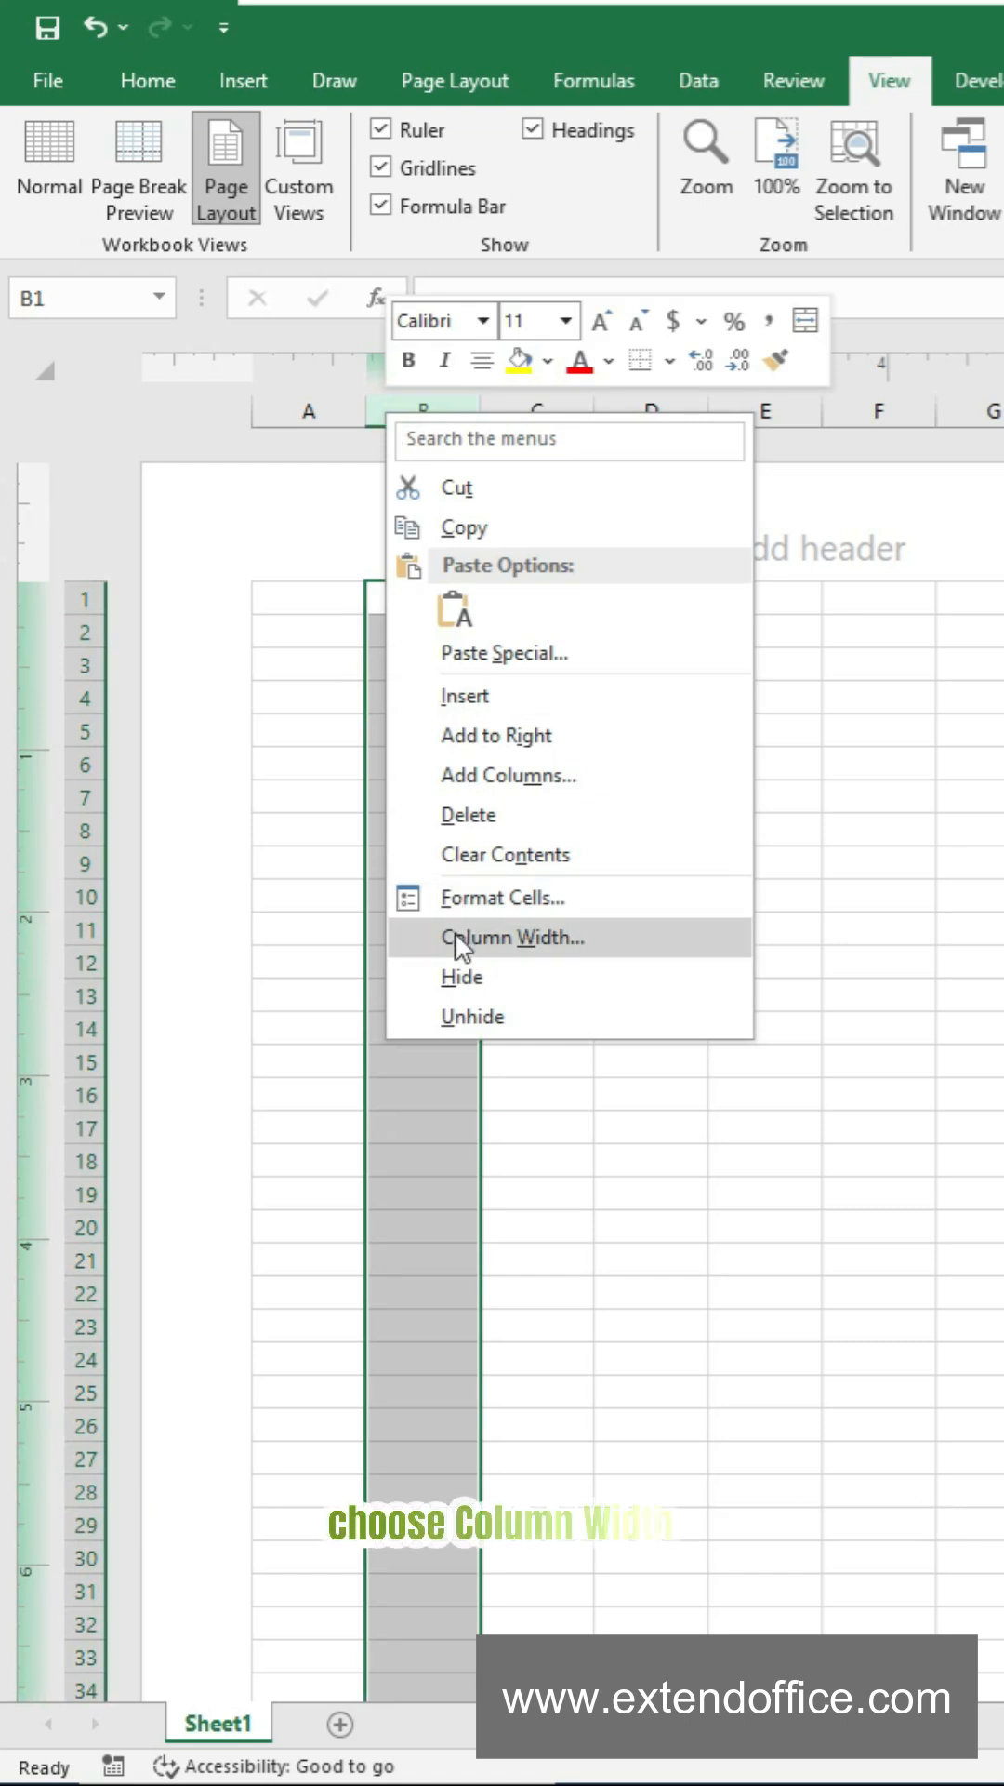
pyautogui.click(508, 937)
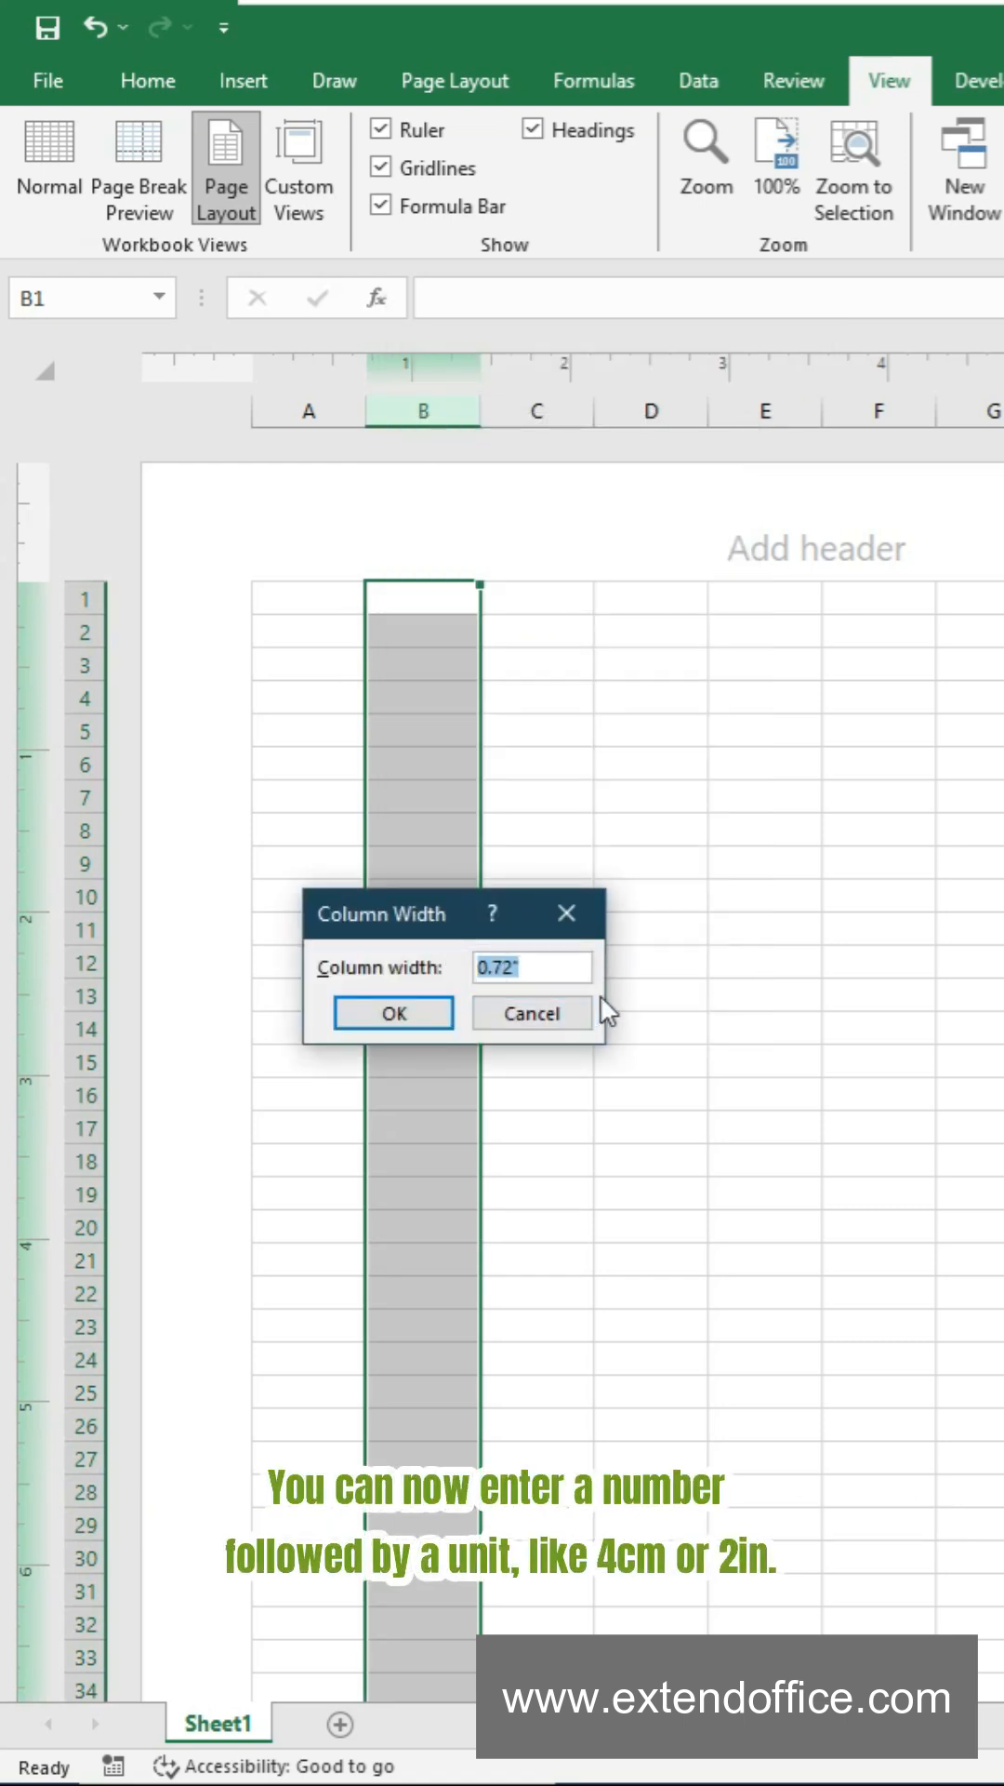
pyautogui.write('4cm')
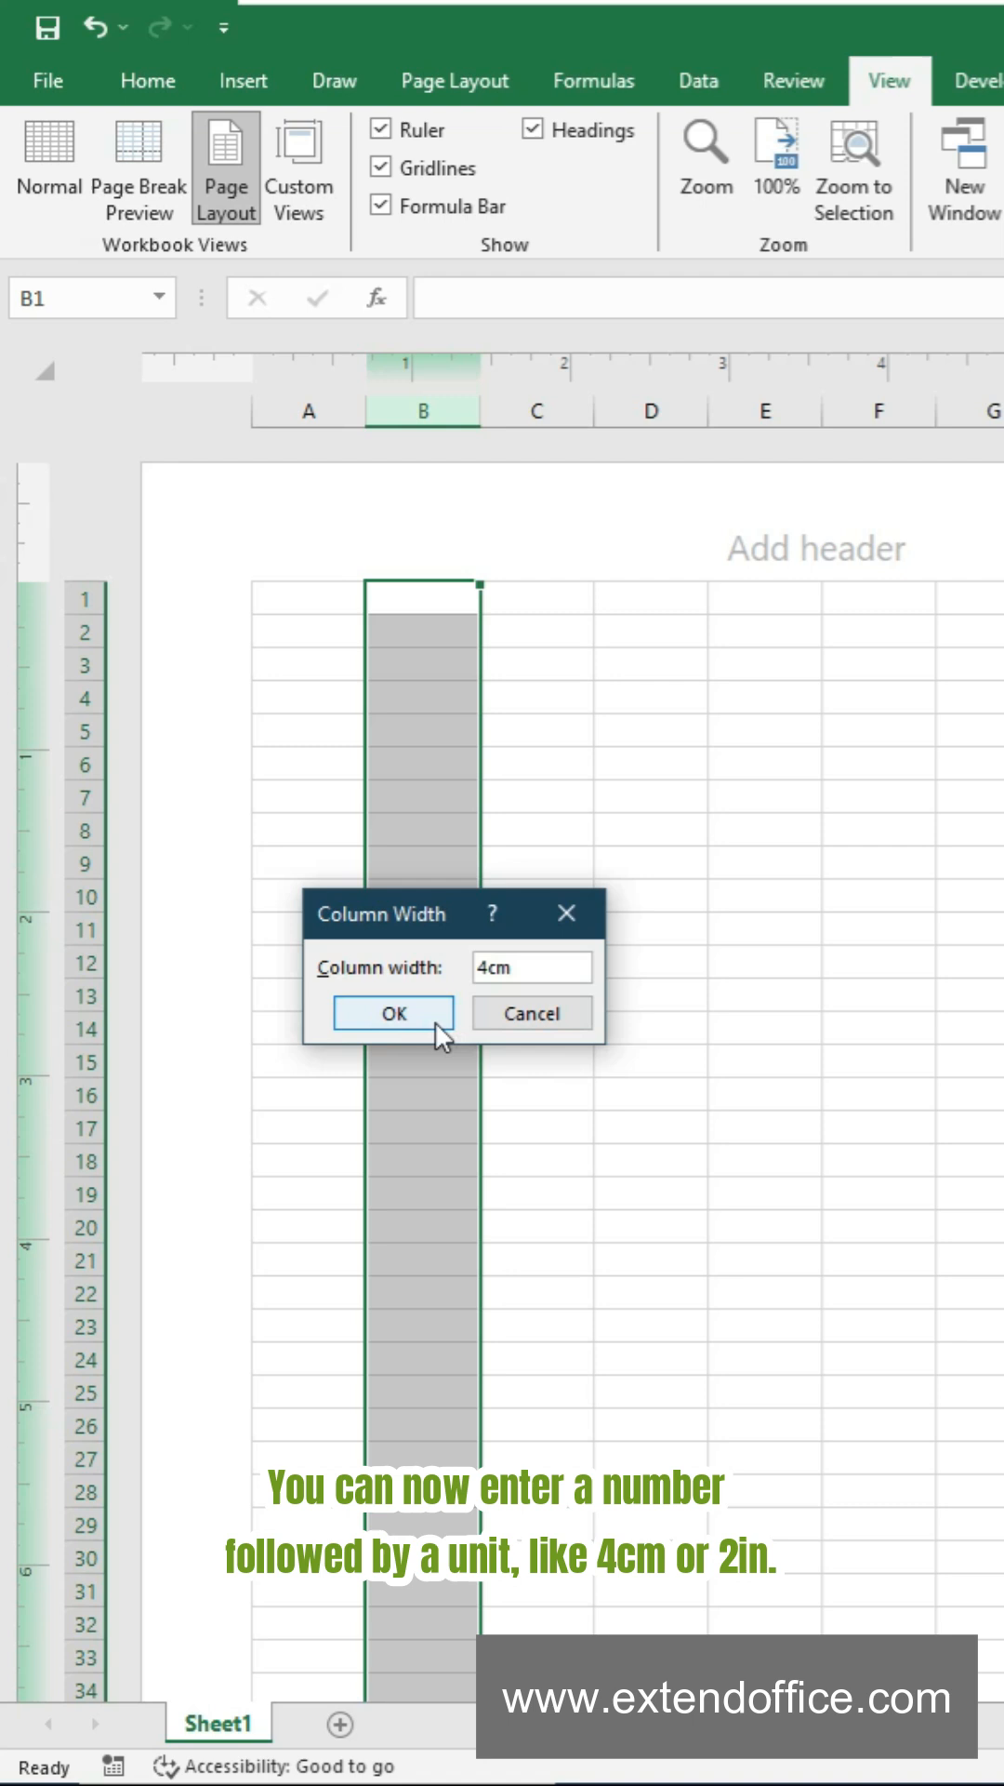
pyautogui.click(391, 1011)
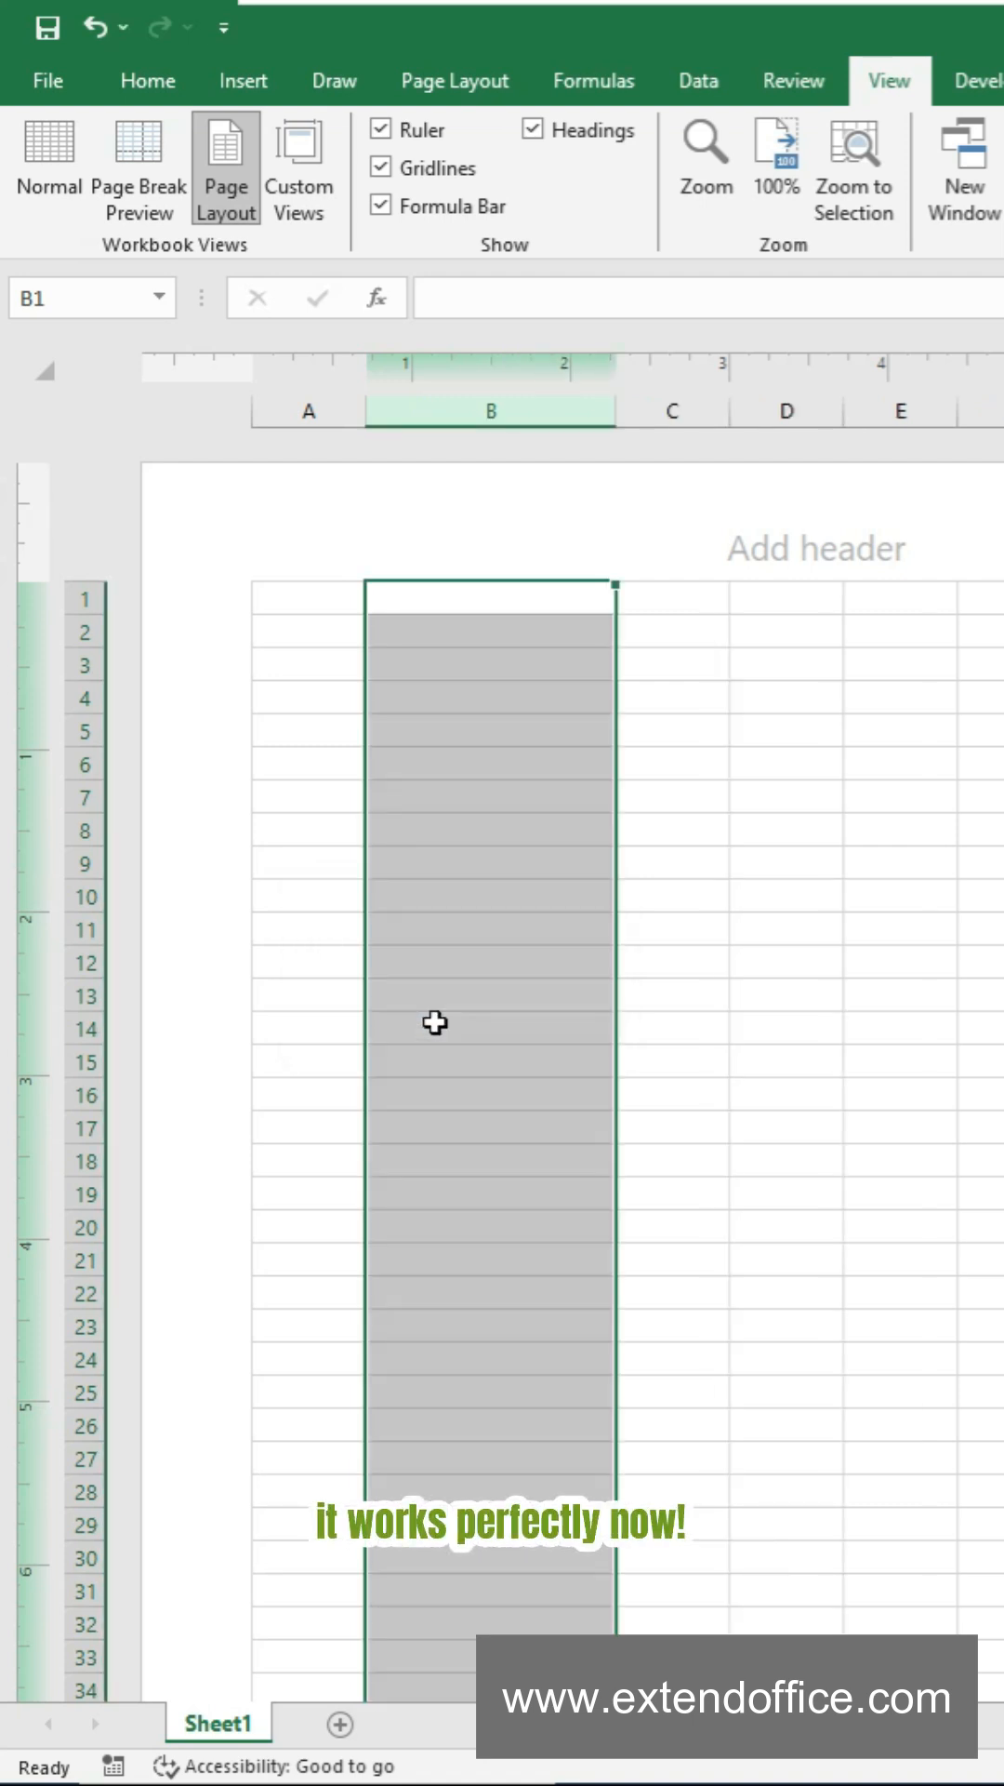
# Give row 7 a height of 4 through the Row Height setting
pyautogui.rightClick(80, 795)
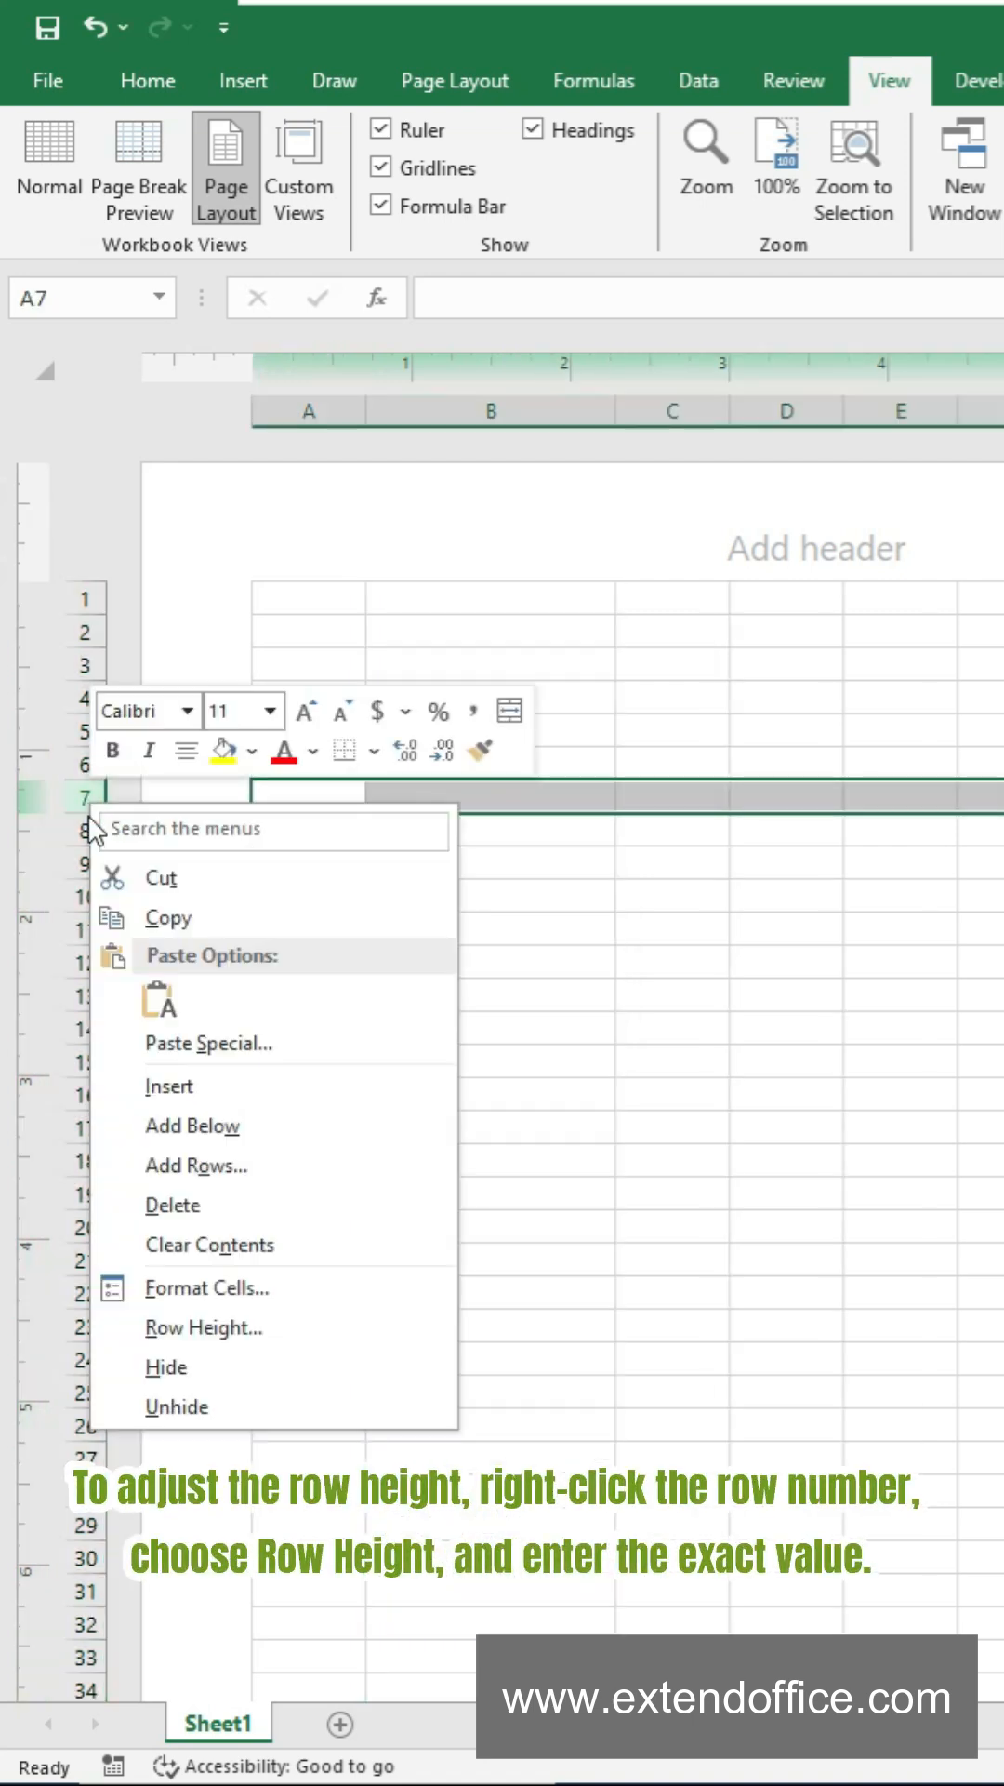
pyautogui.click(203, 1328)
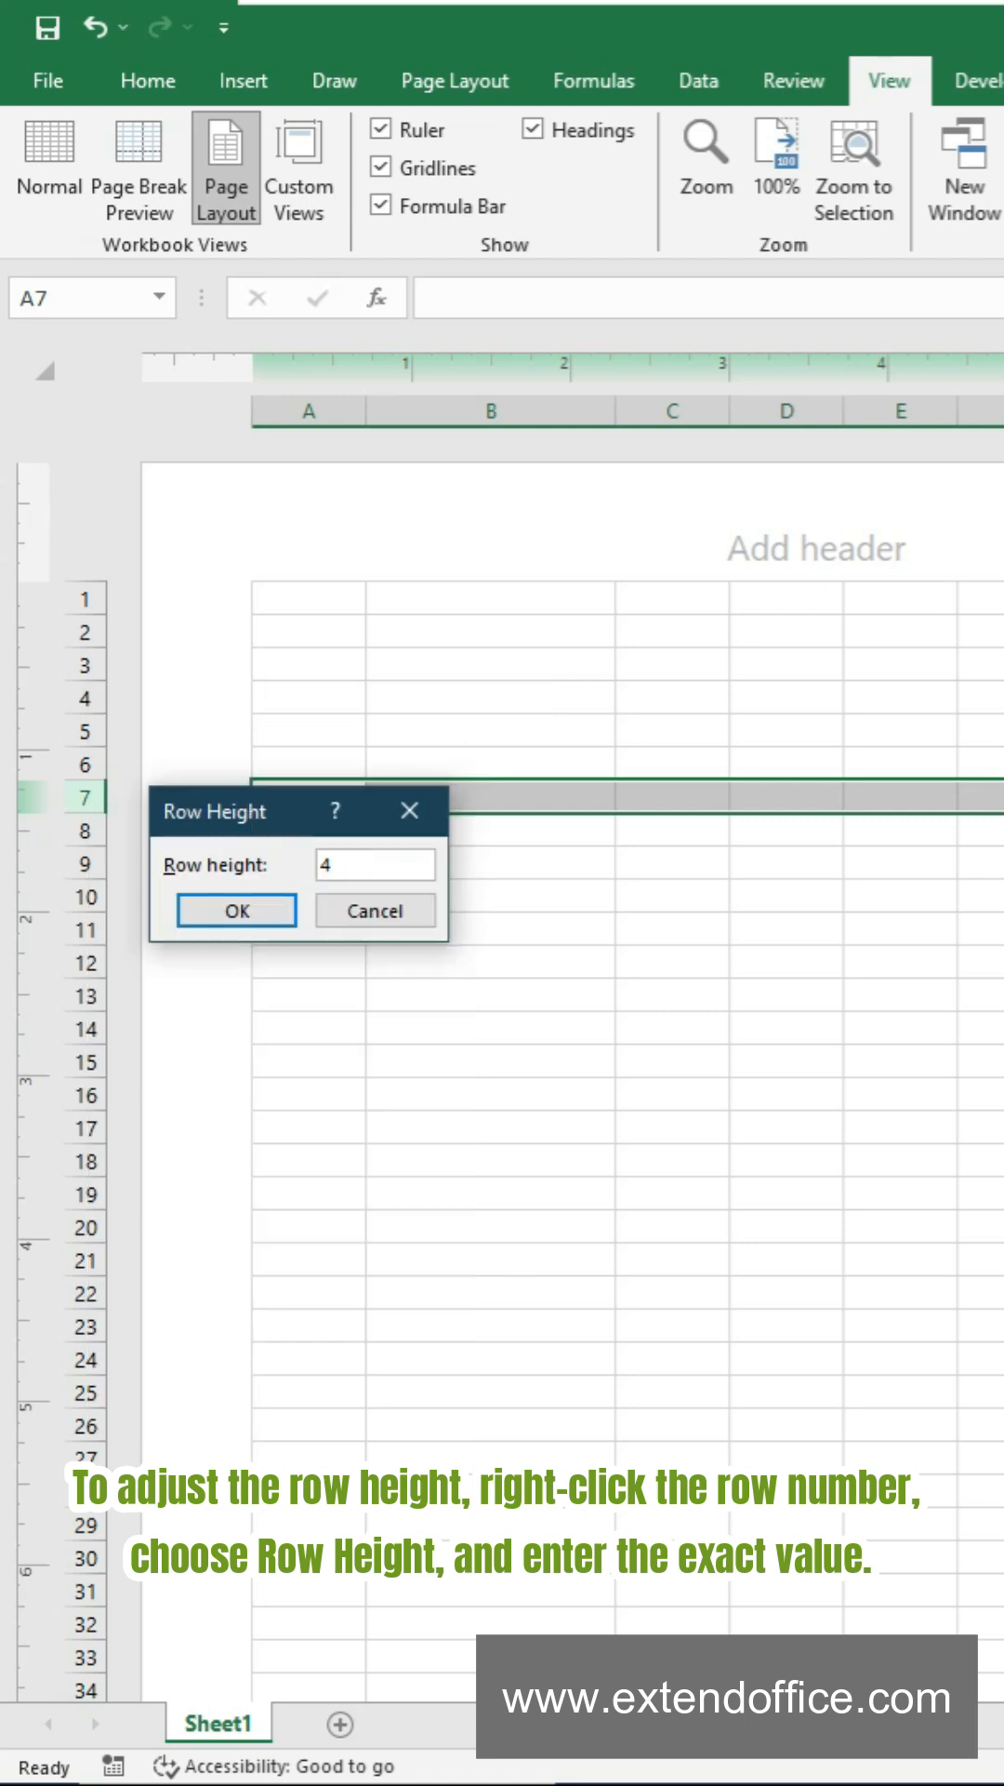
pyautogui.click(235, 909)
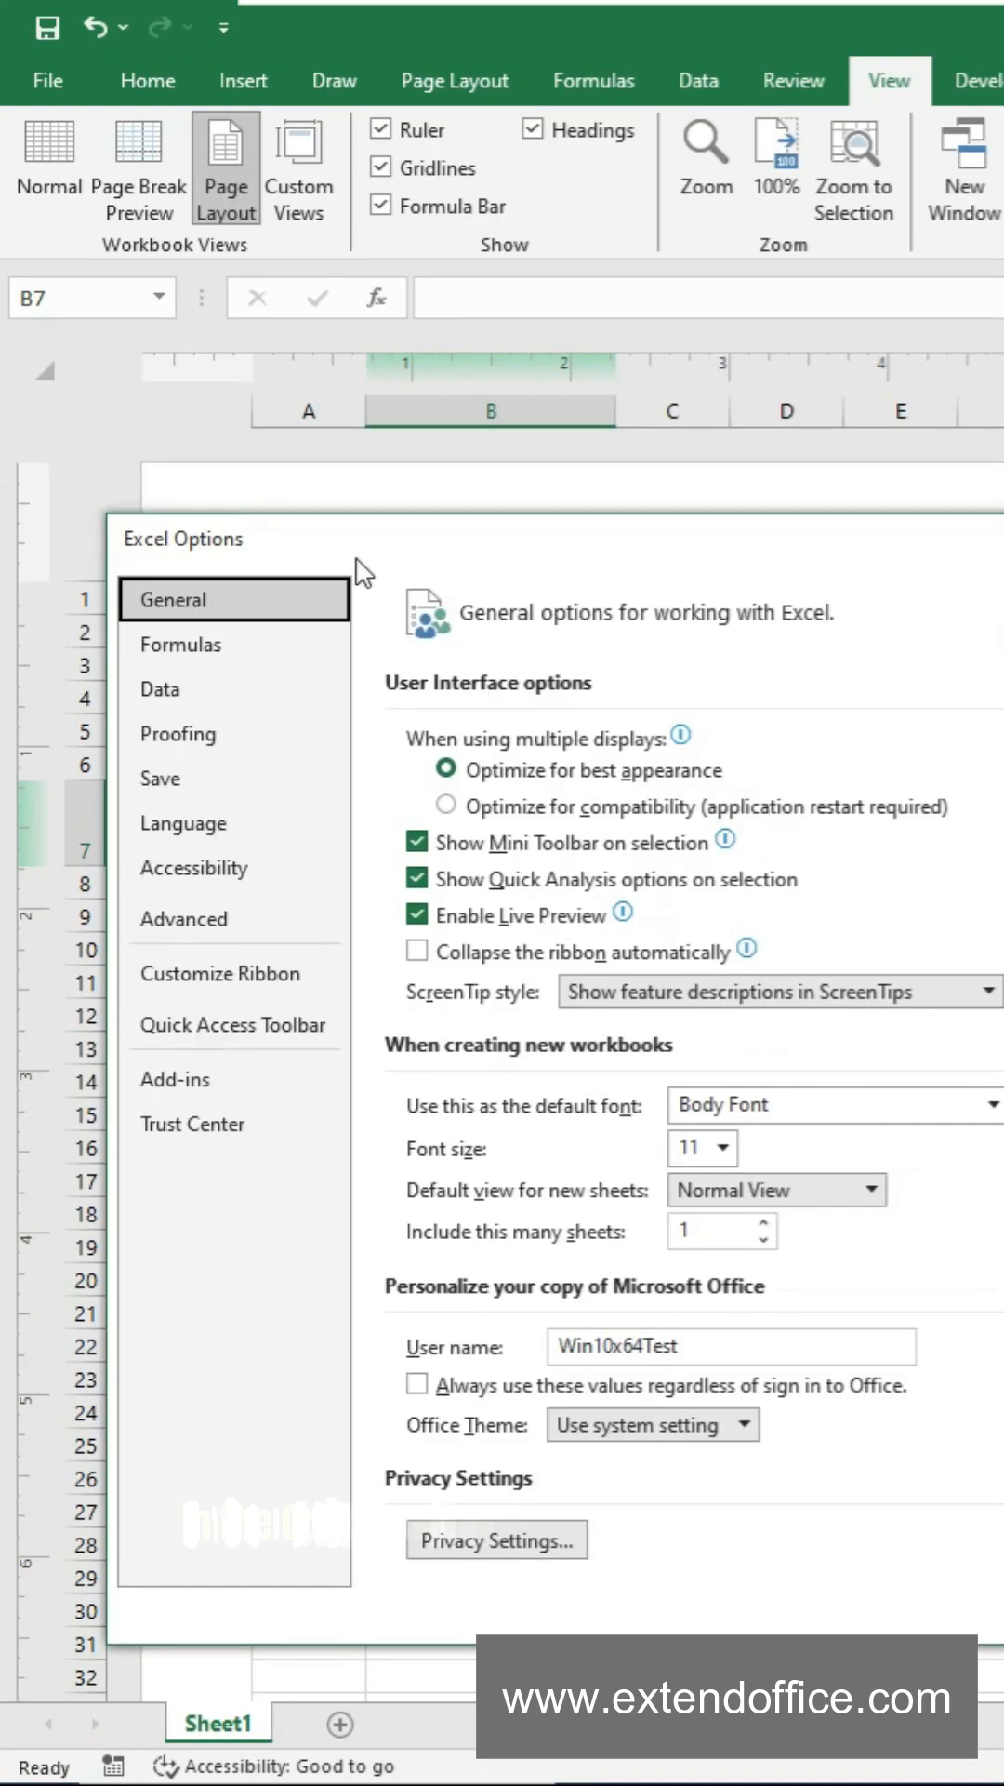
# Set ruler units to centimetres in Advanced options and check row 7 reads 2.73 cm
pyautogui.click(183, 918)
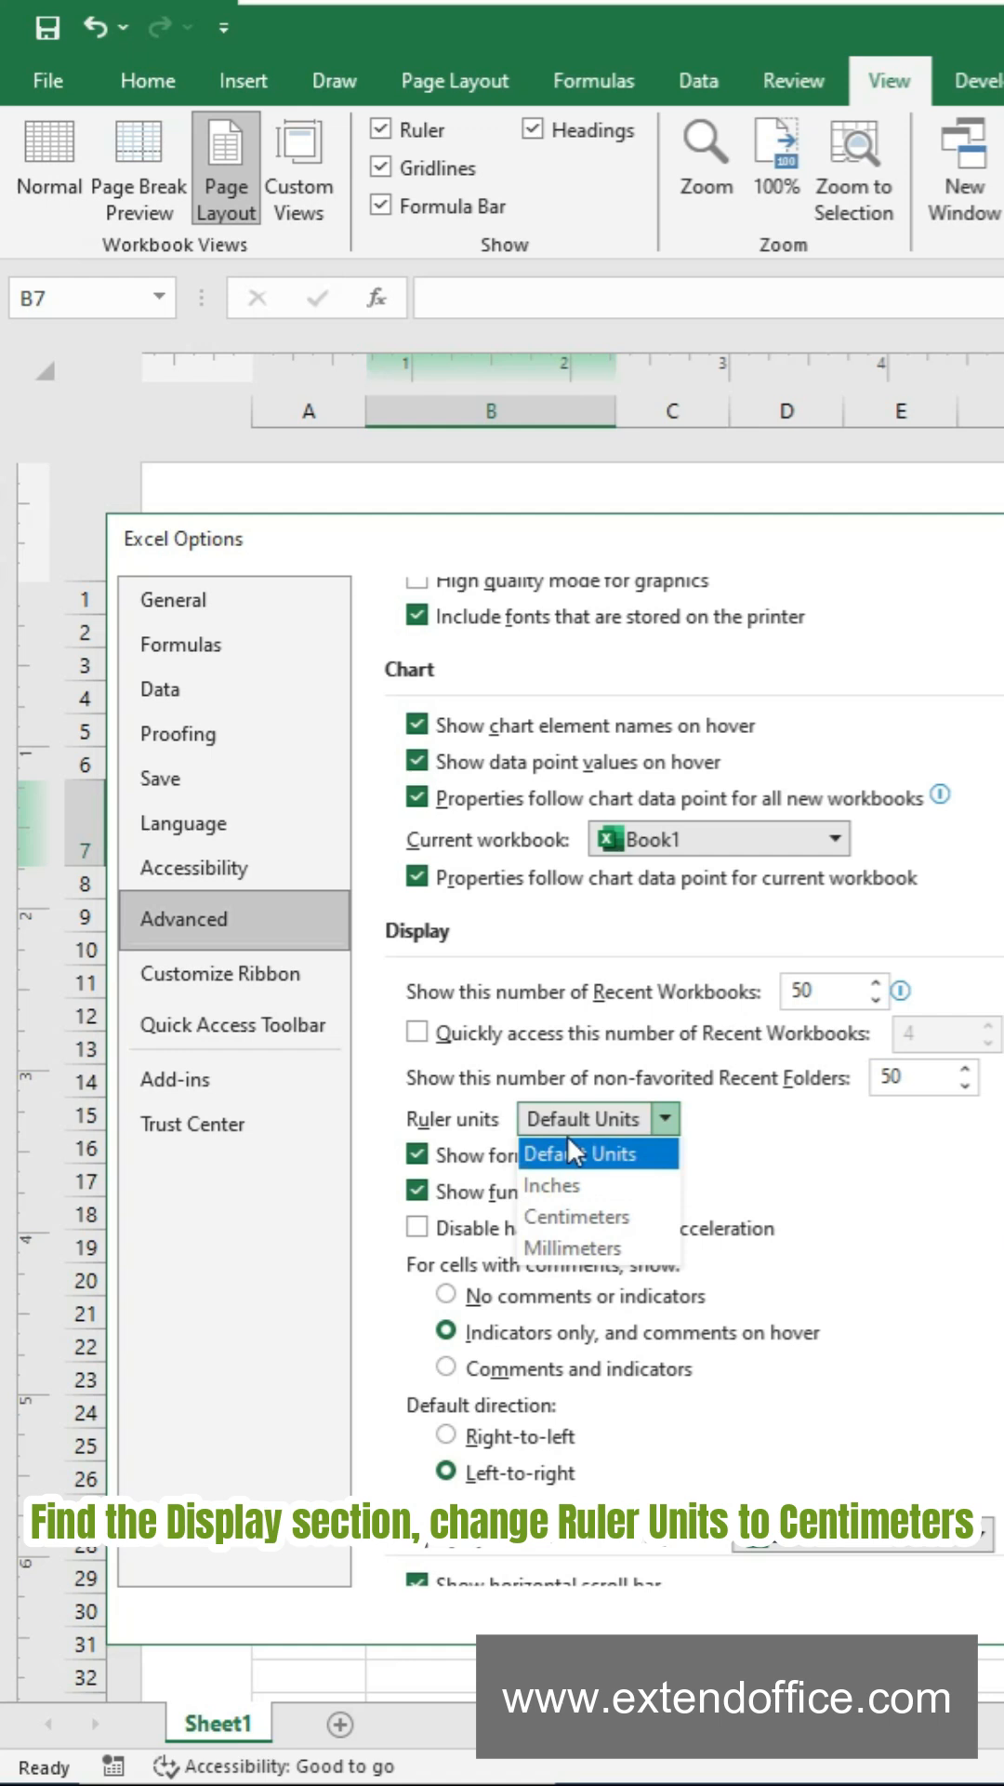
pyautogui.click(579, 1216)
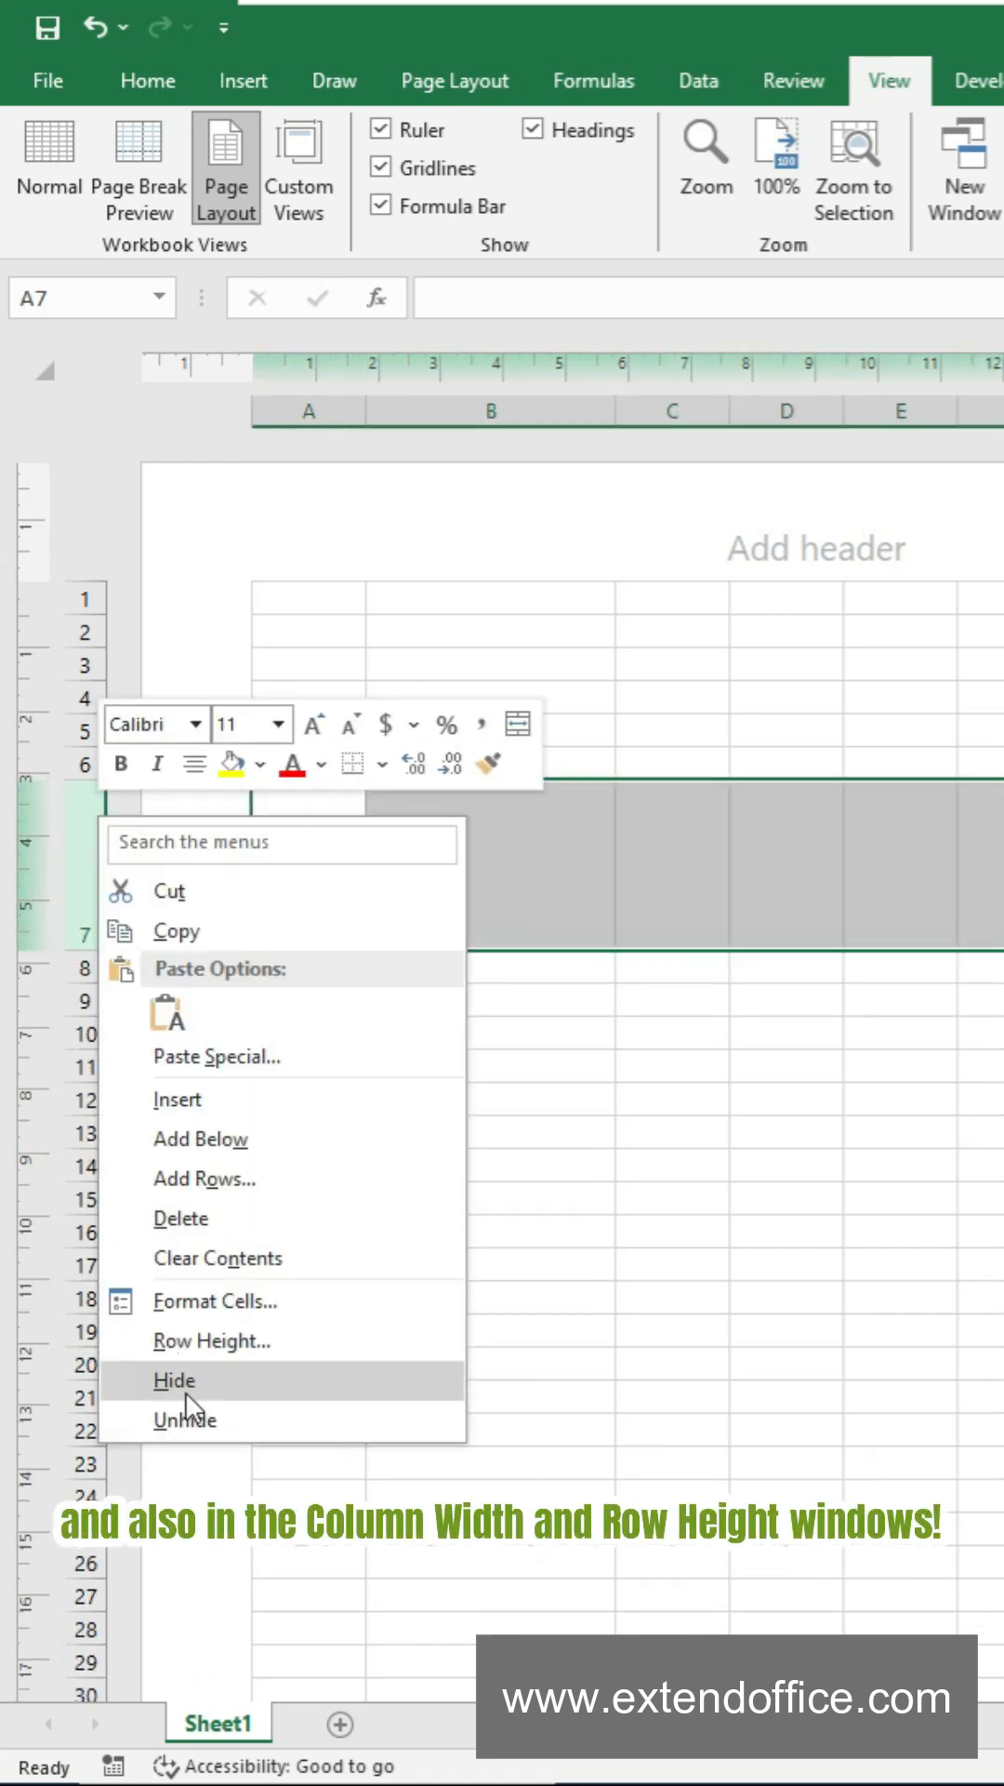
pyautogui.click(211, 1340)
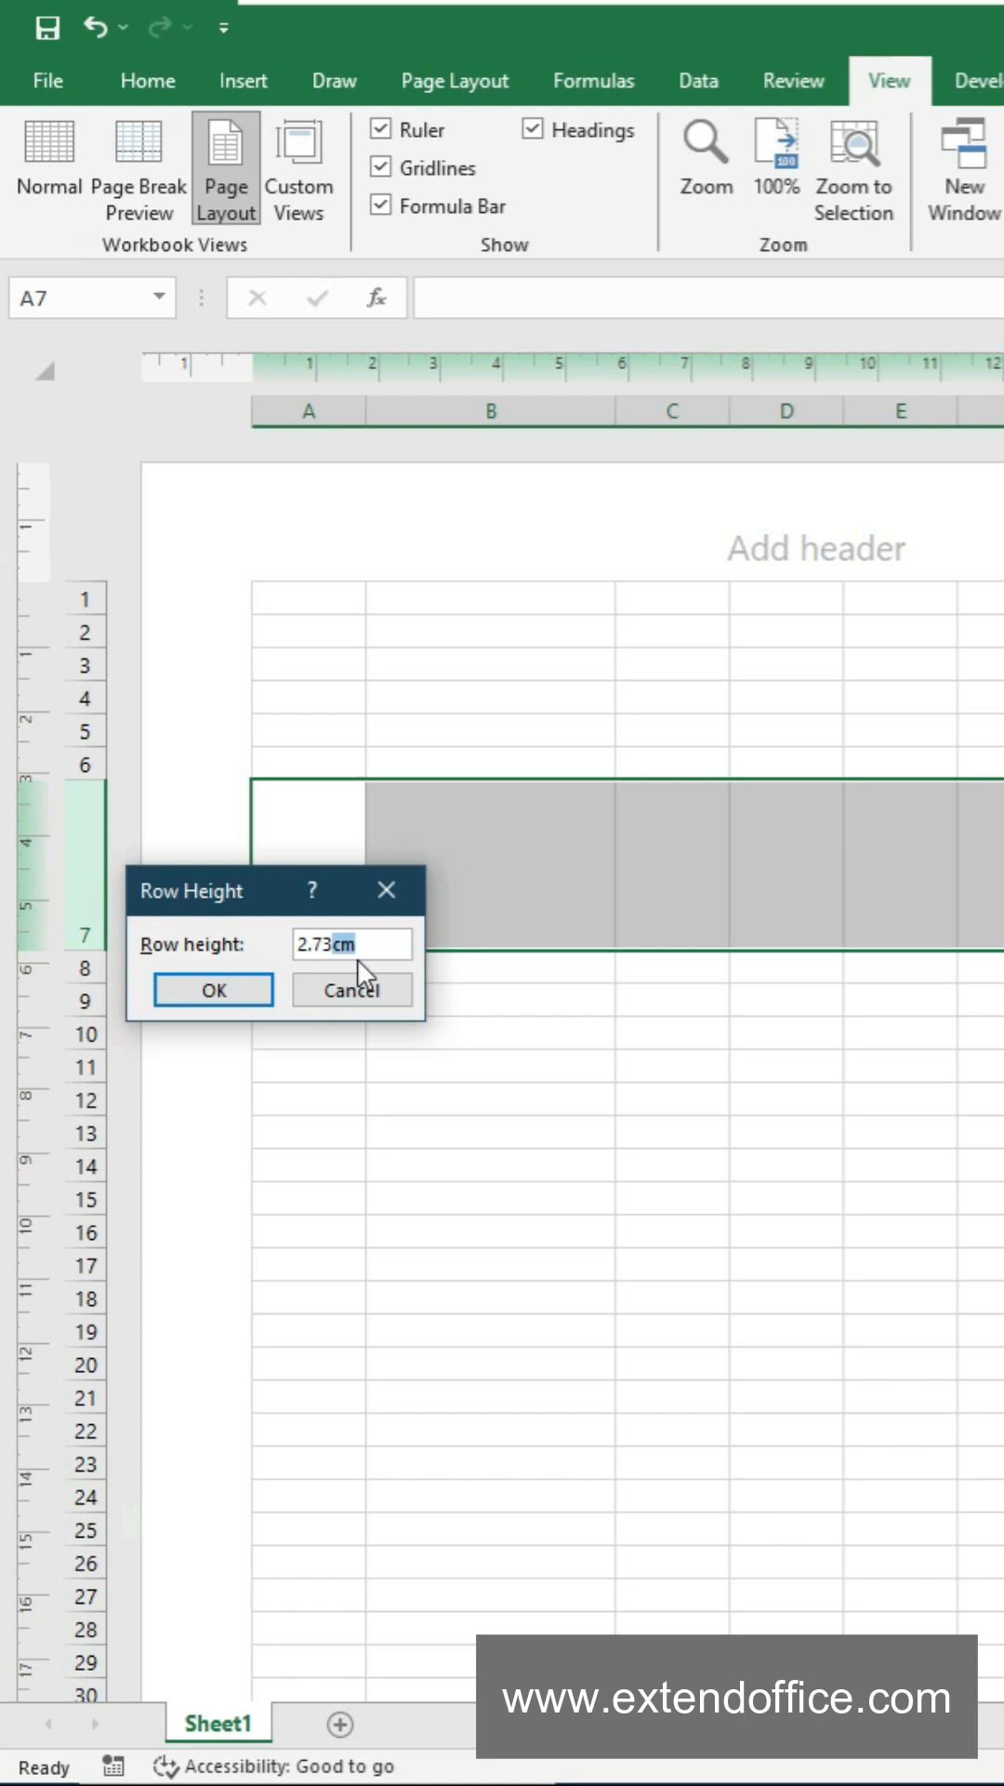
pyautogui.click(48, 153)
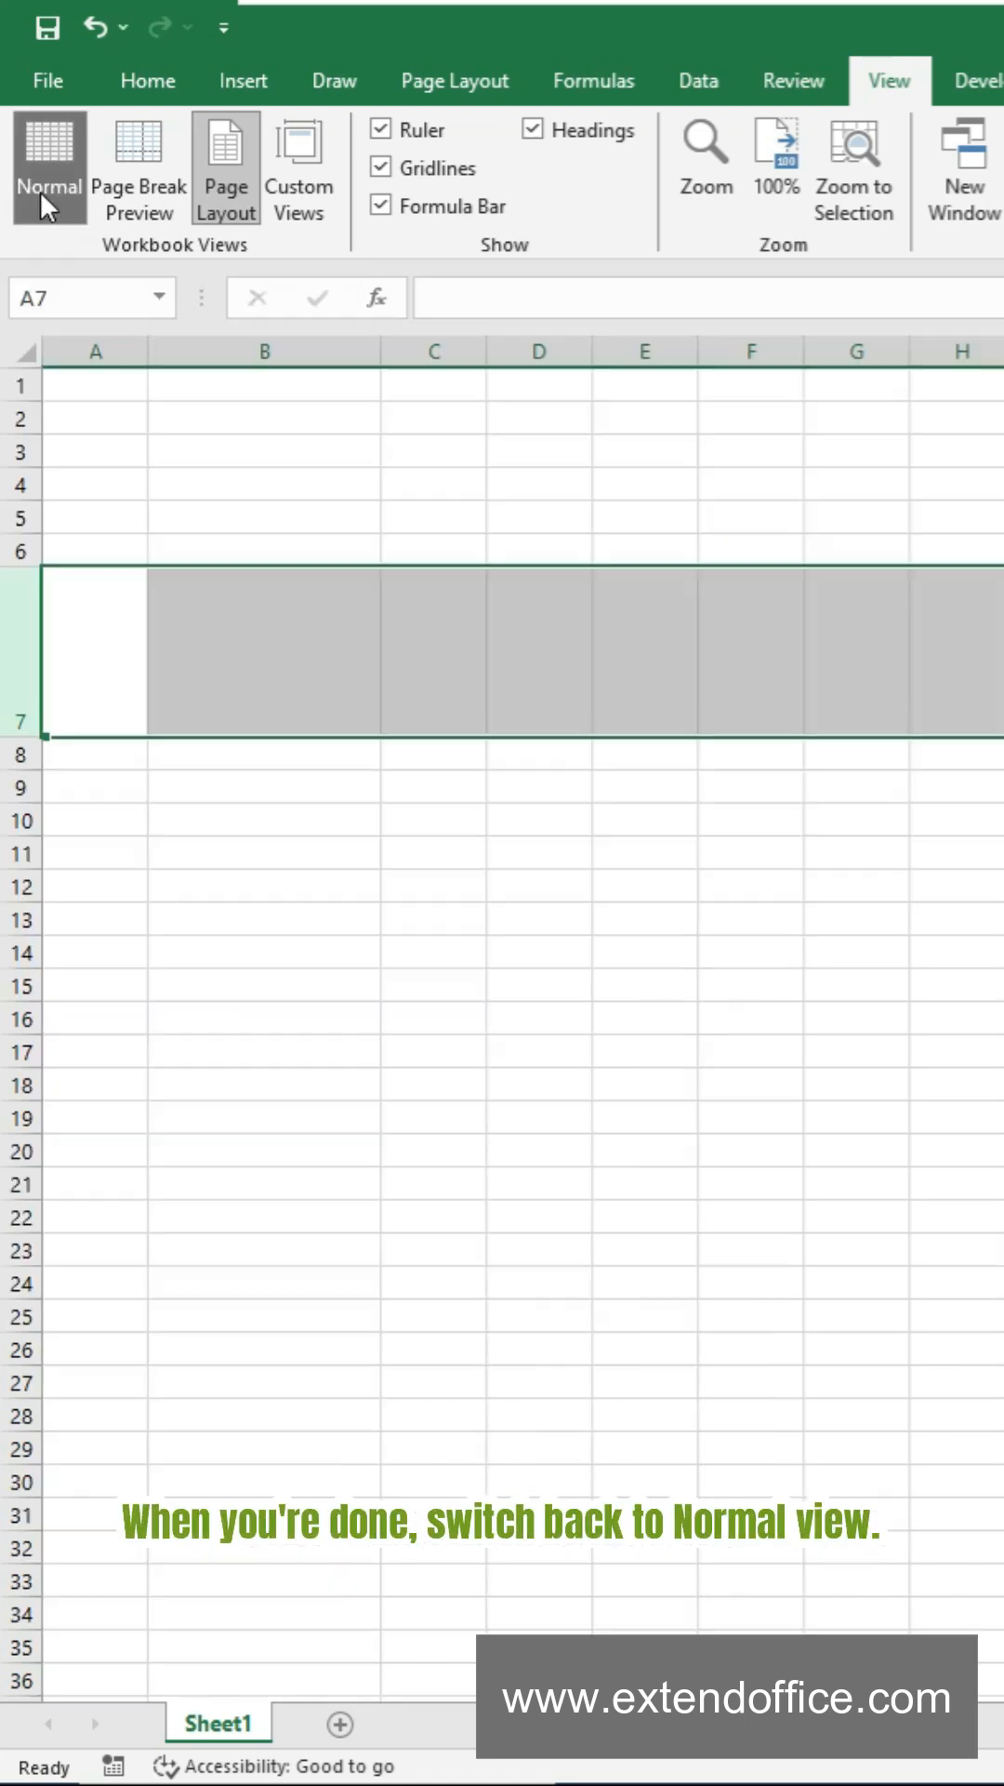
pyautogui.click(47, 182)
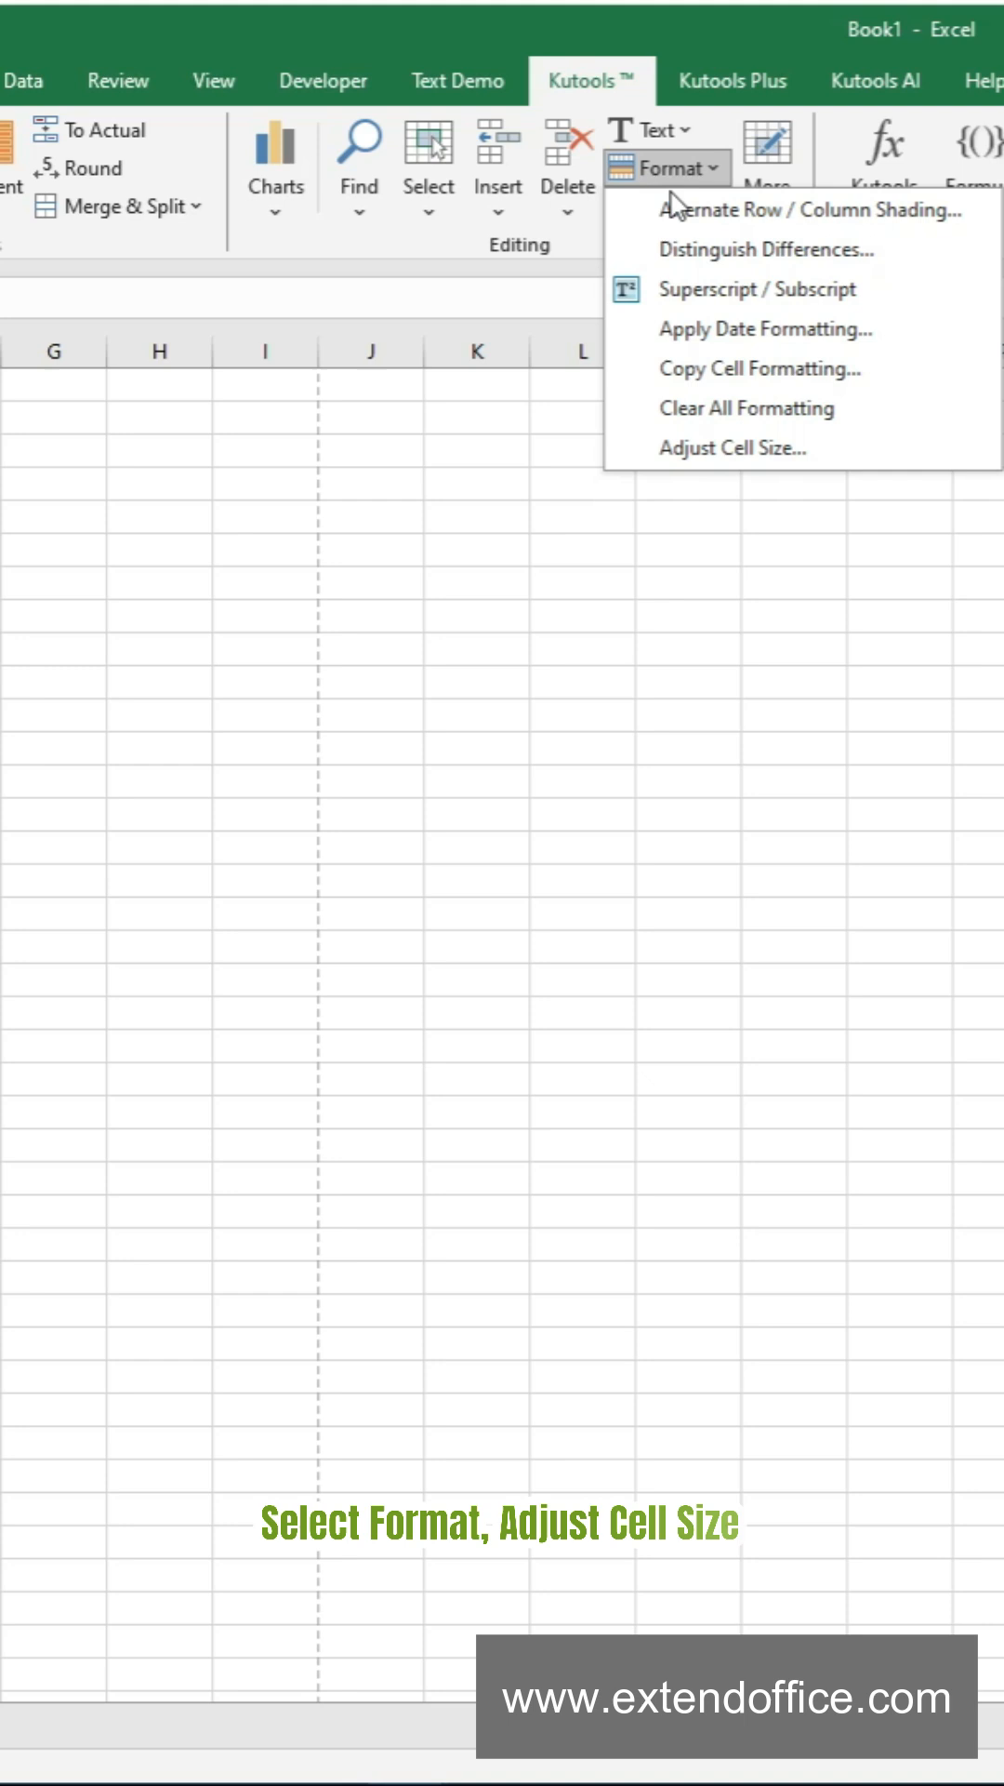
# Open Kutools Adjust Cell Size for the selected range B4:E10
pyautogui.click(734, 447)
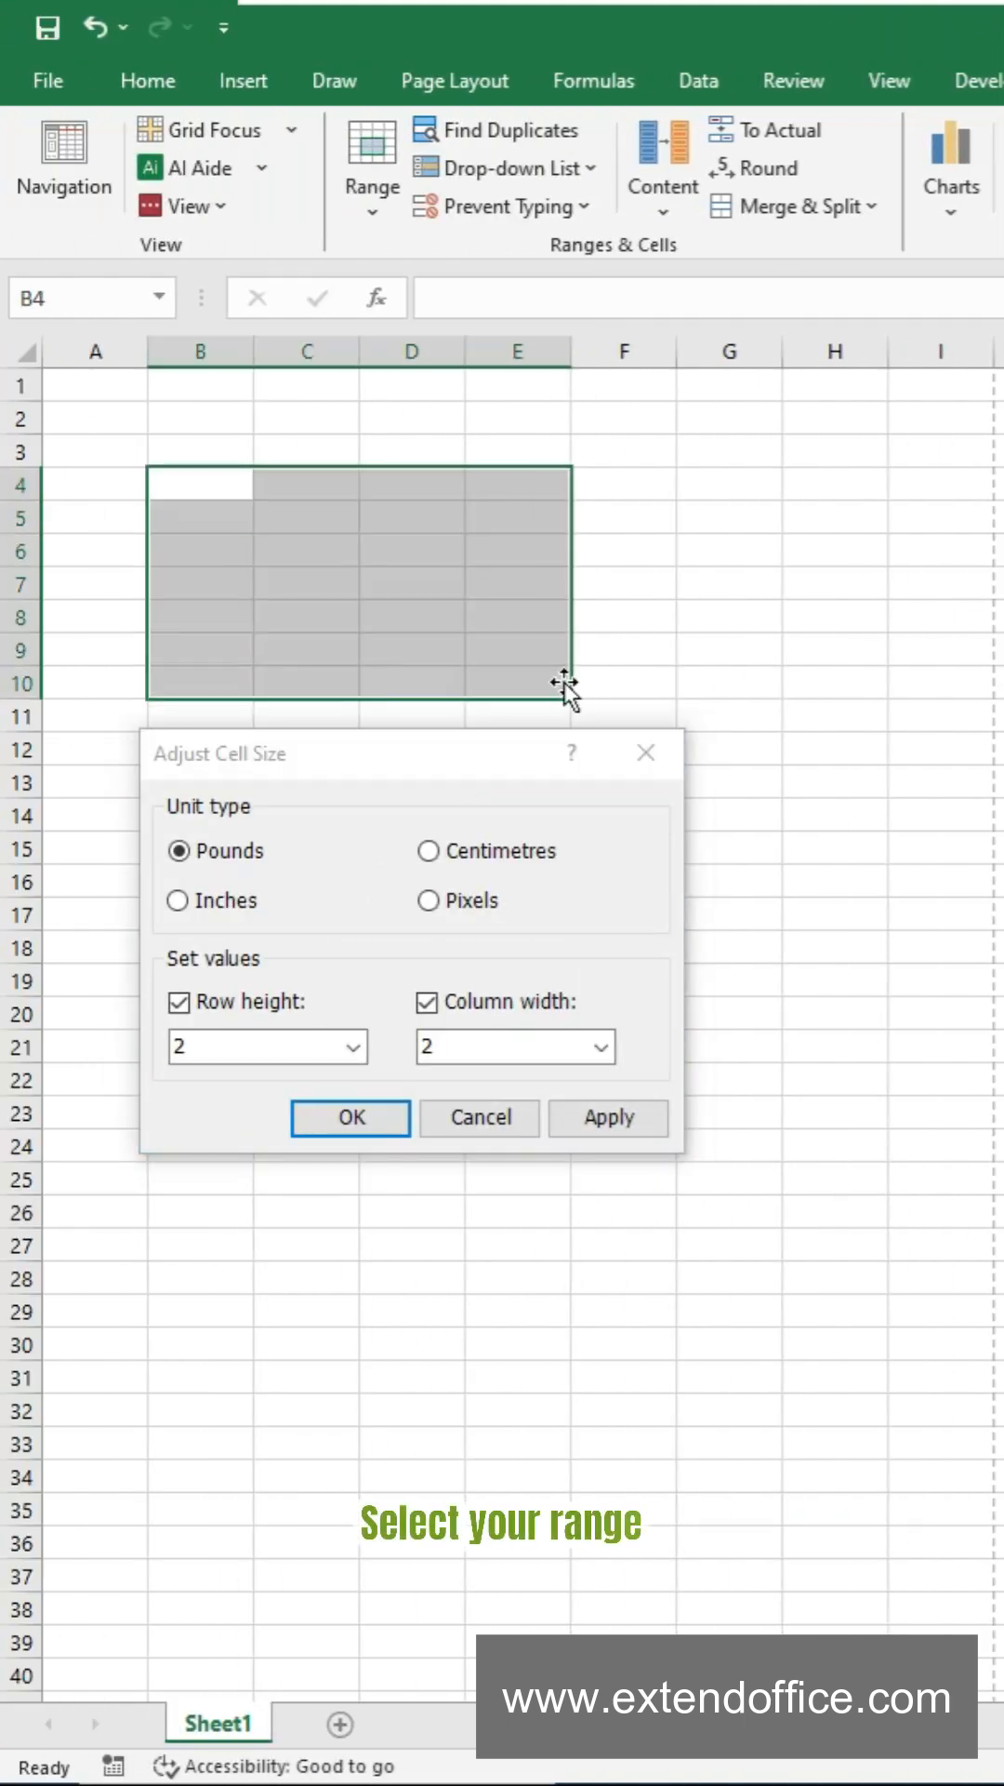
# Resize B4:E10 in centimetres to row height 3 and column width 2, then inspect cells
pyautogui.click(429, 849)
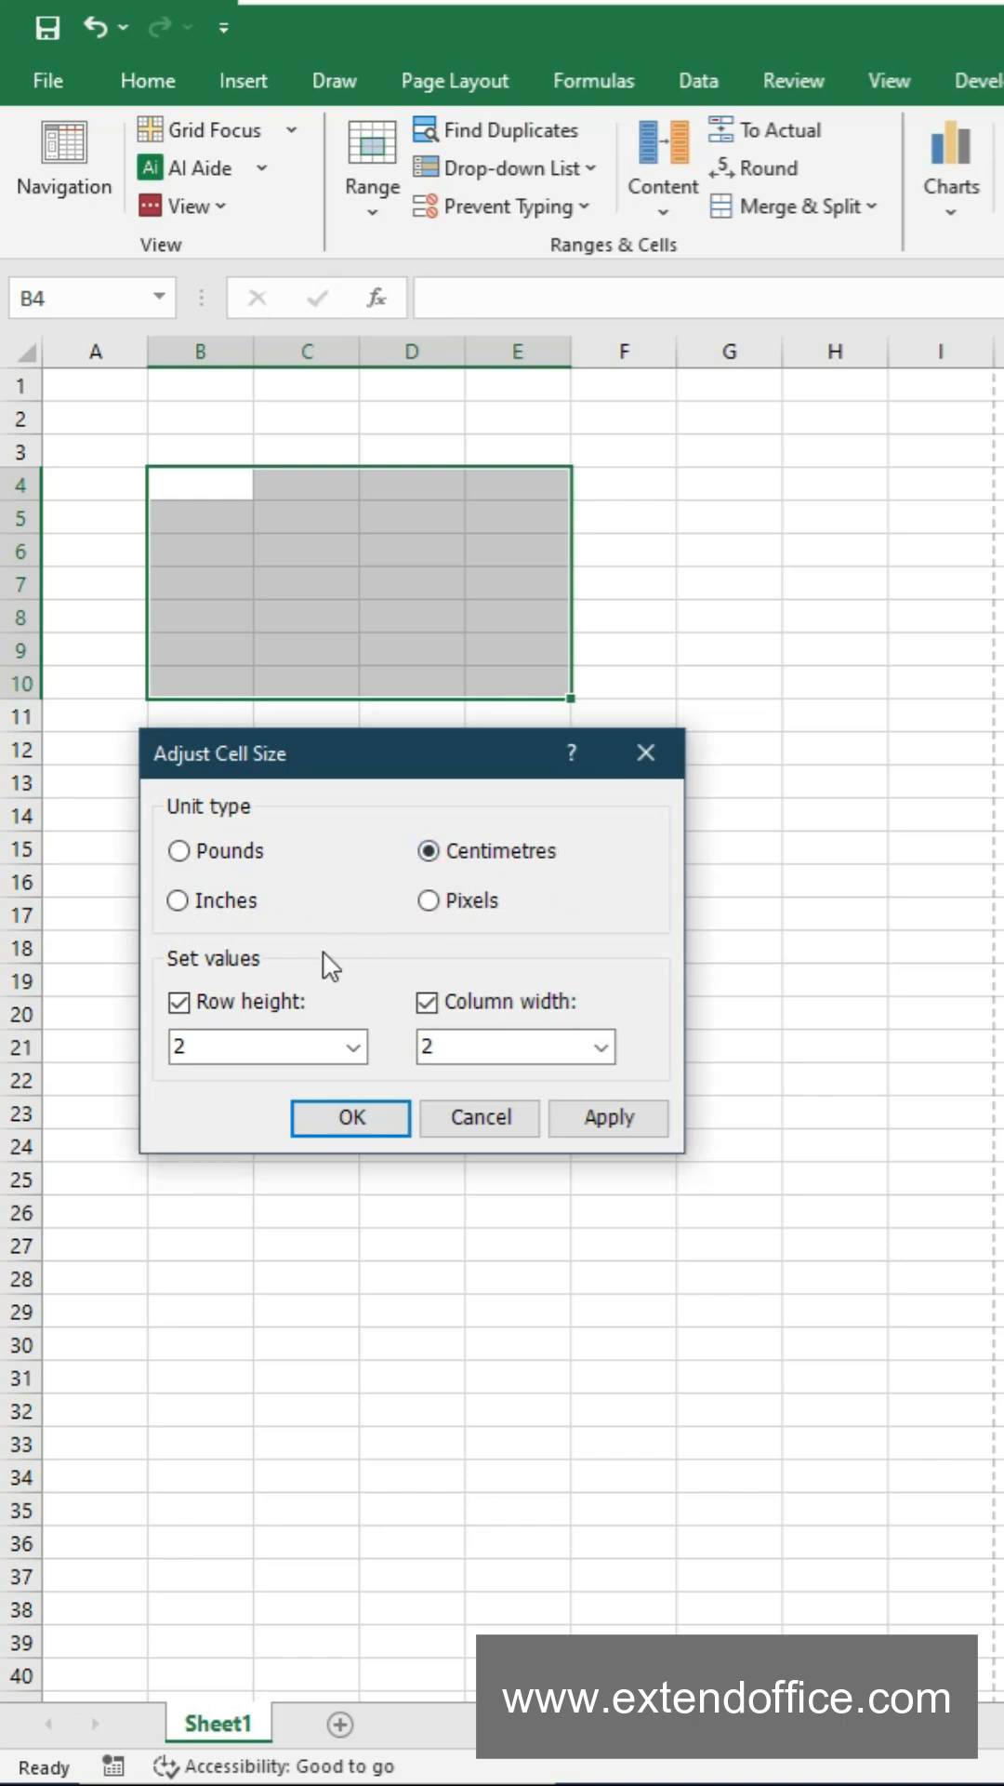
pyautogui.click(427, 1003)
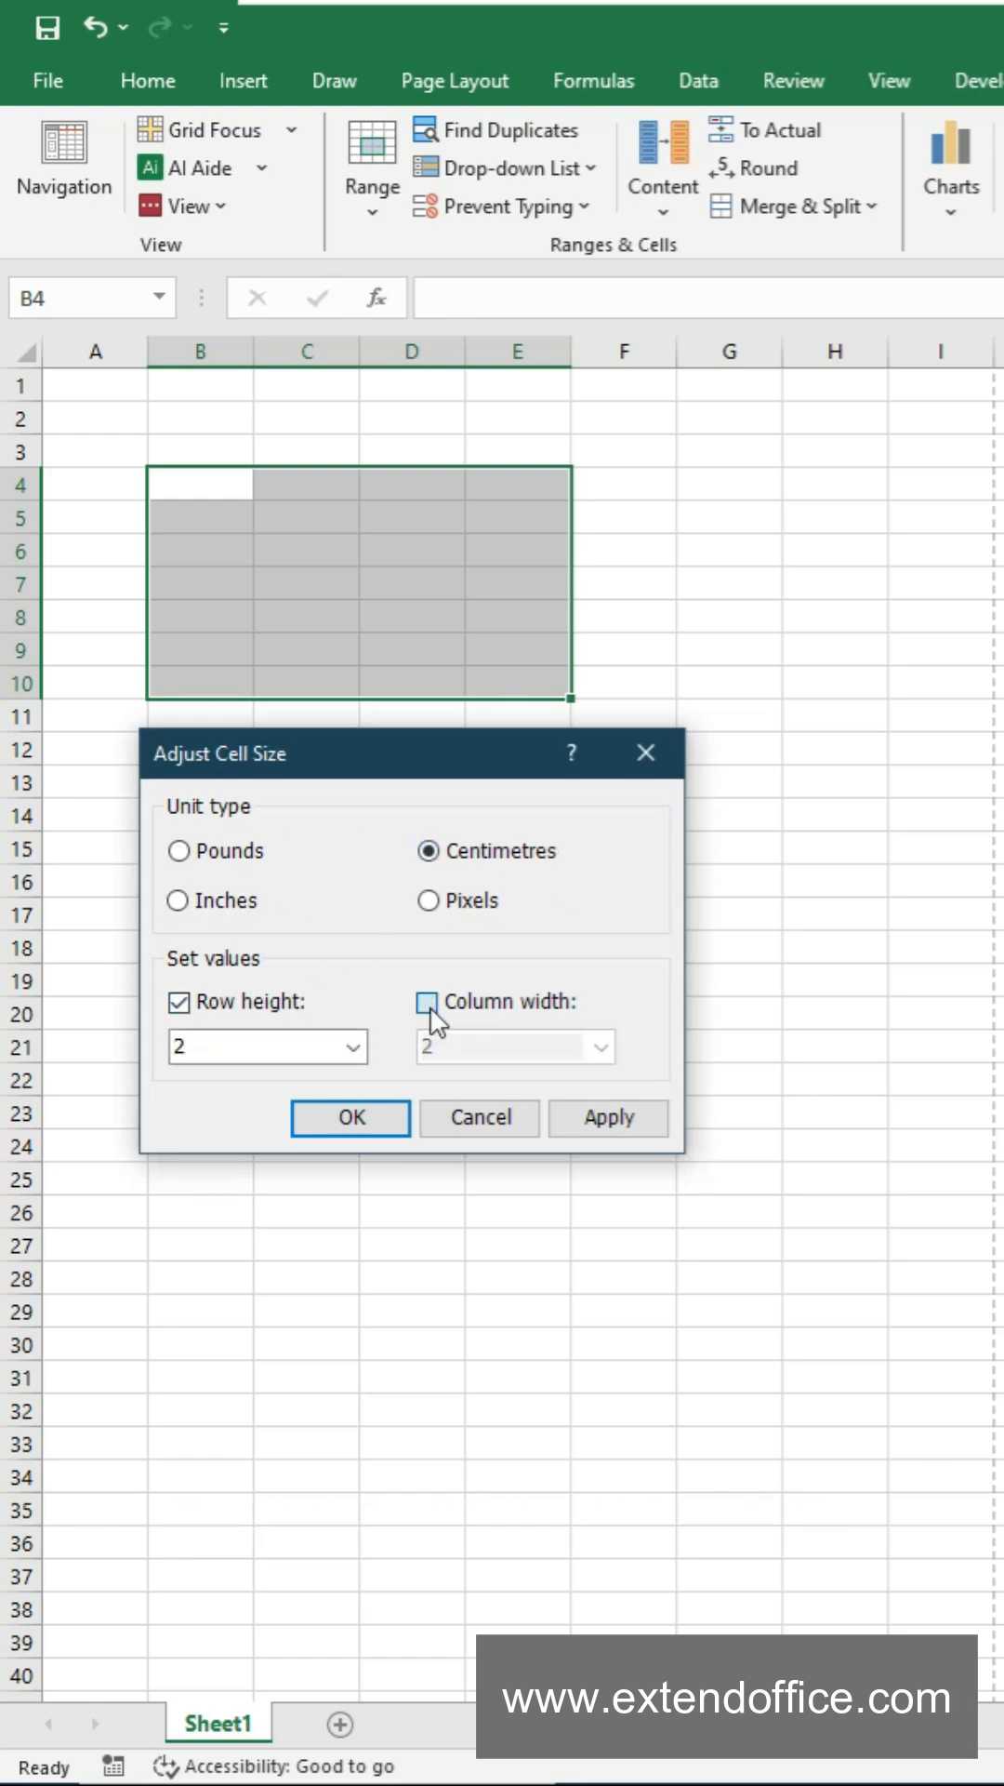
pyautogui.click(427, 1001)
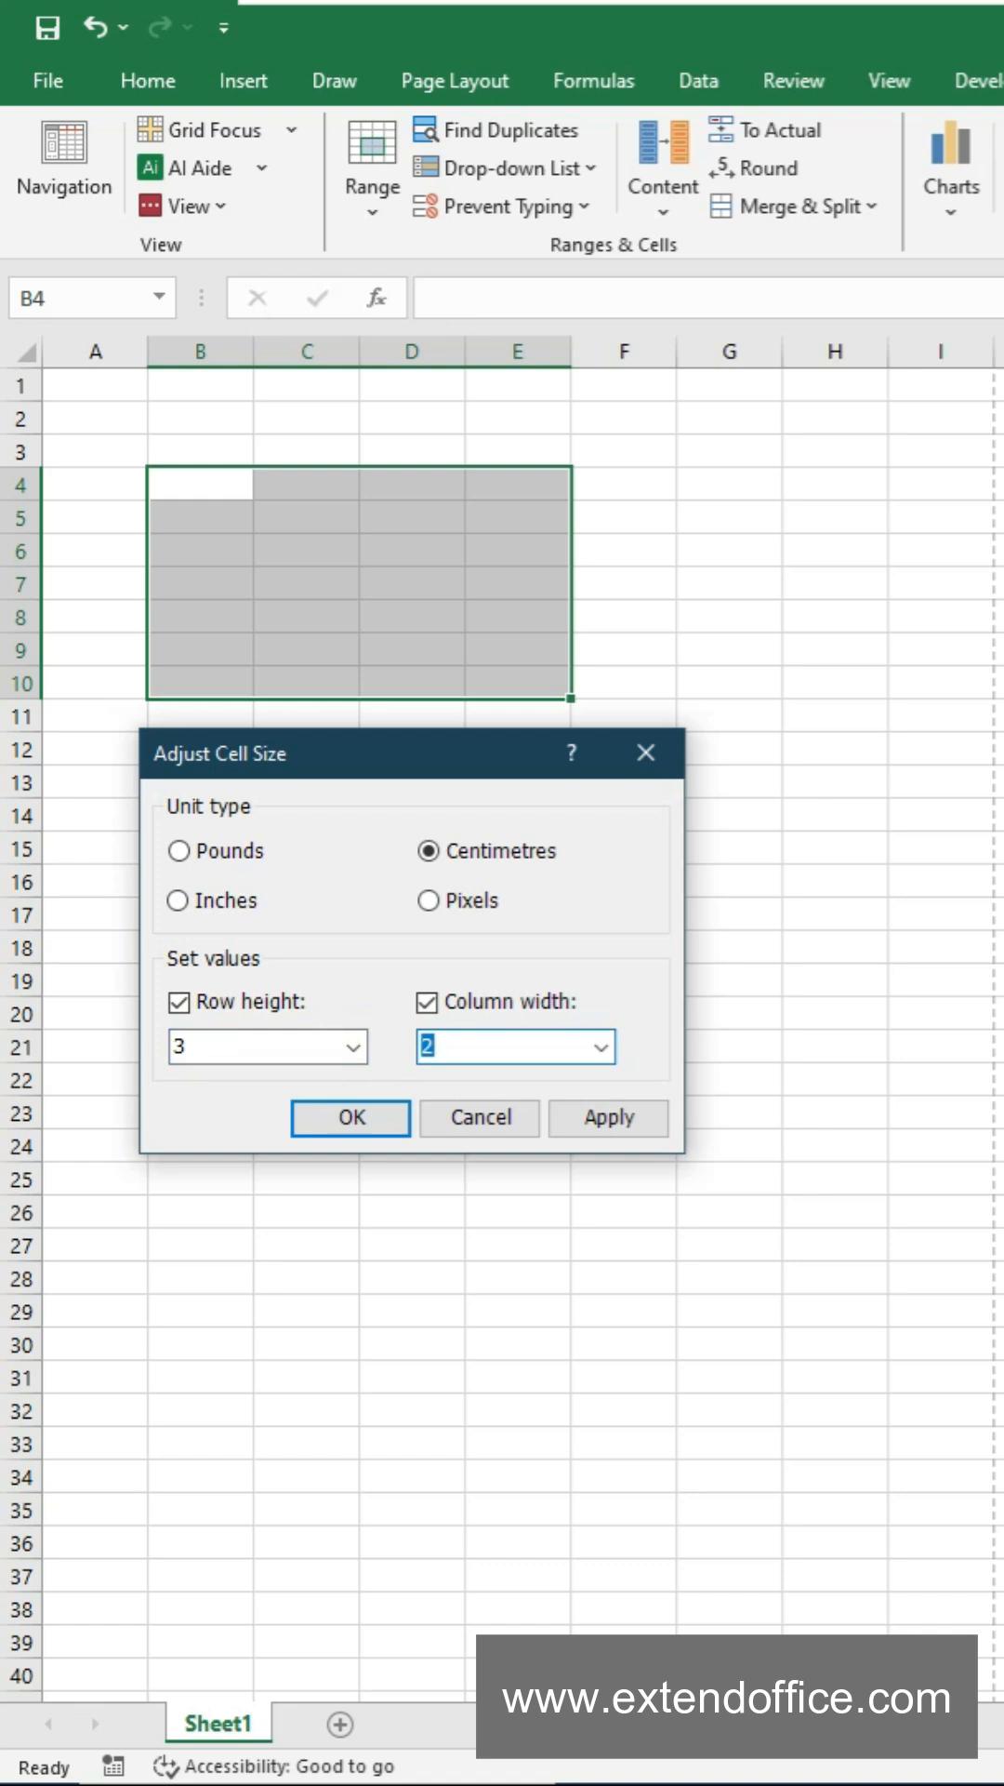
pyautogui.click(350, 1116)
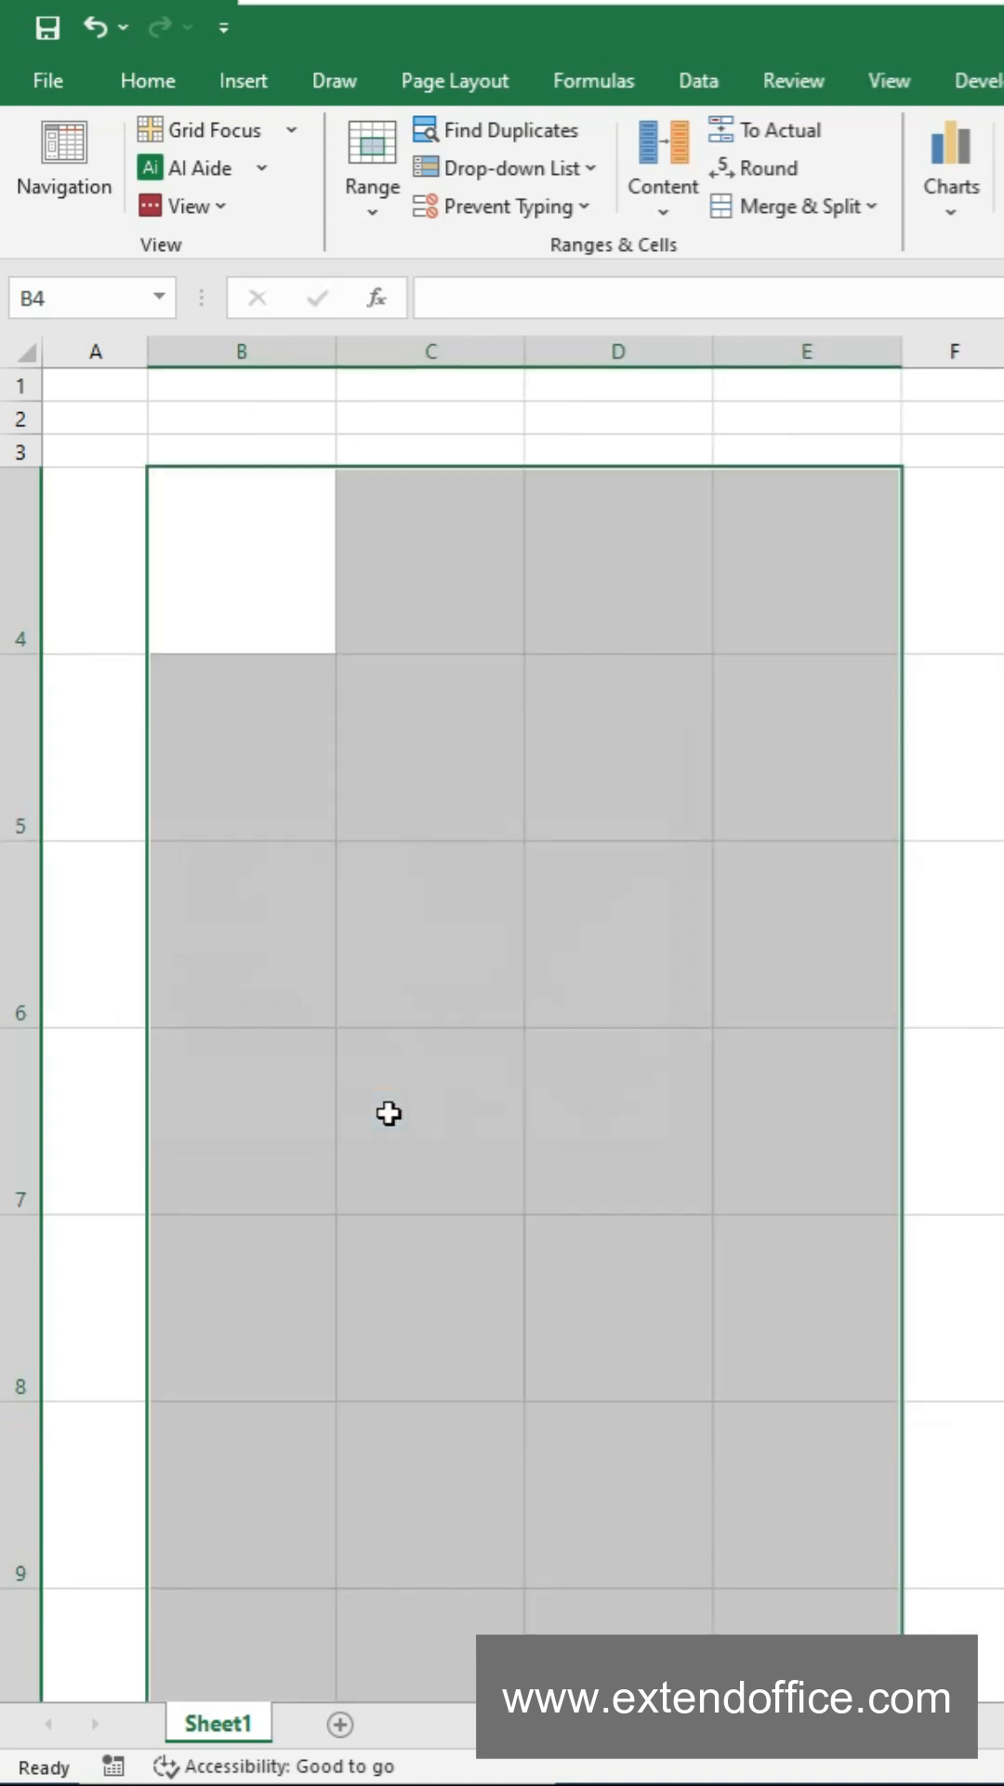
pyautogui.click(430, 934)
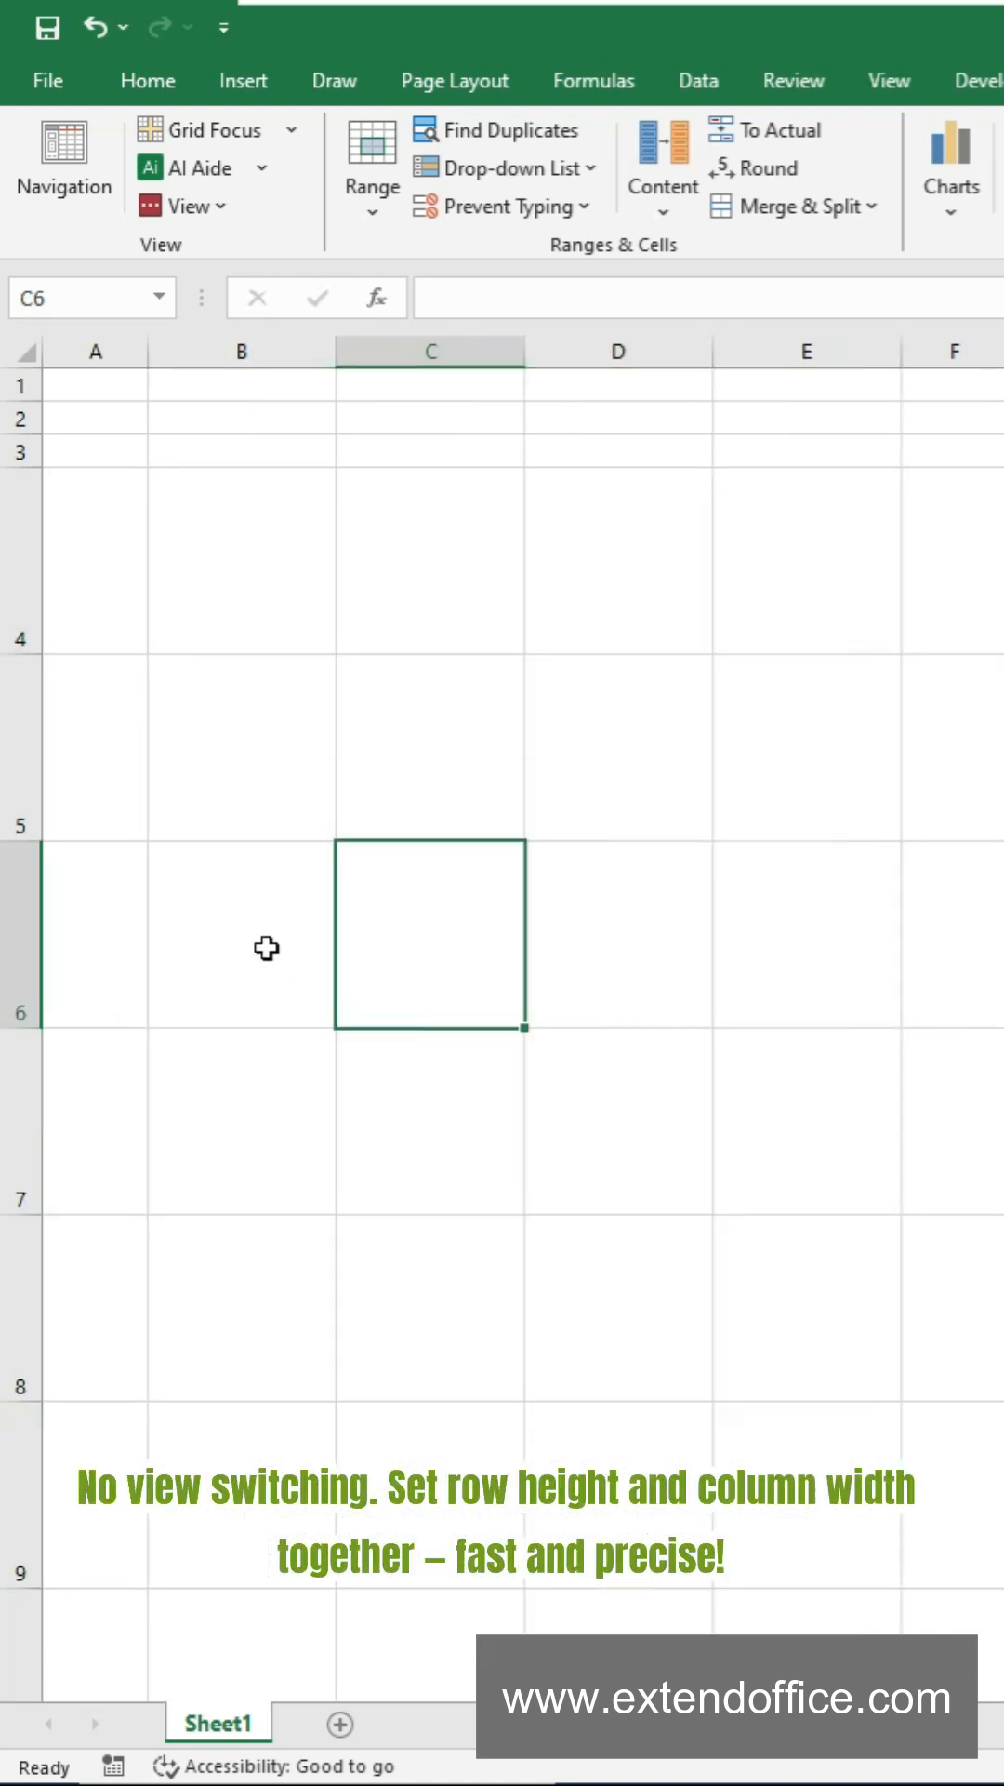
pyautogui.click(619, 746)
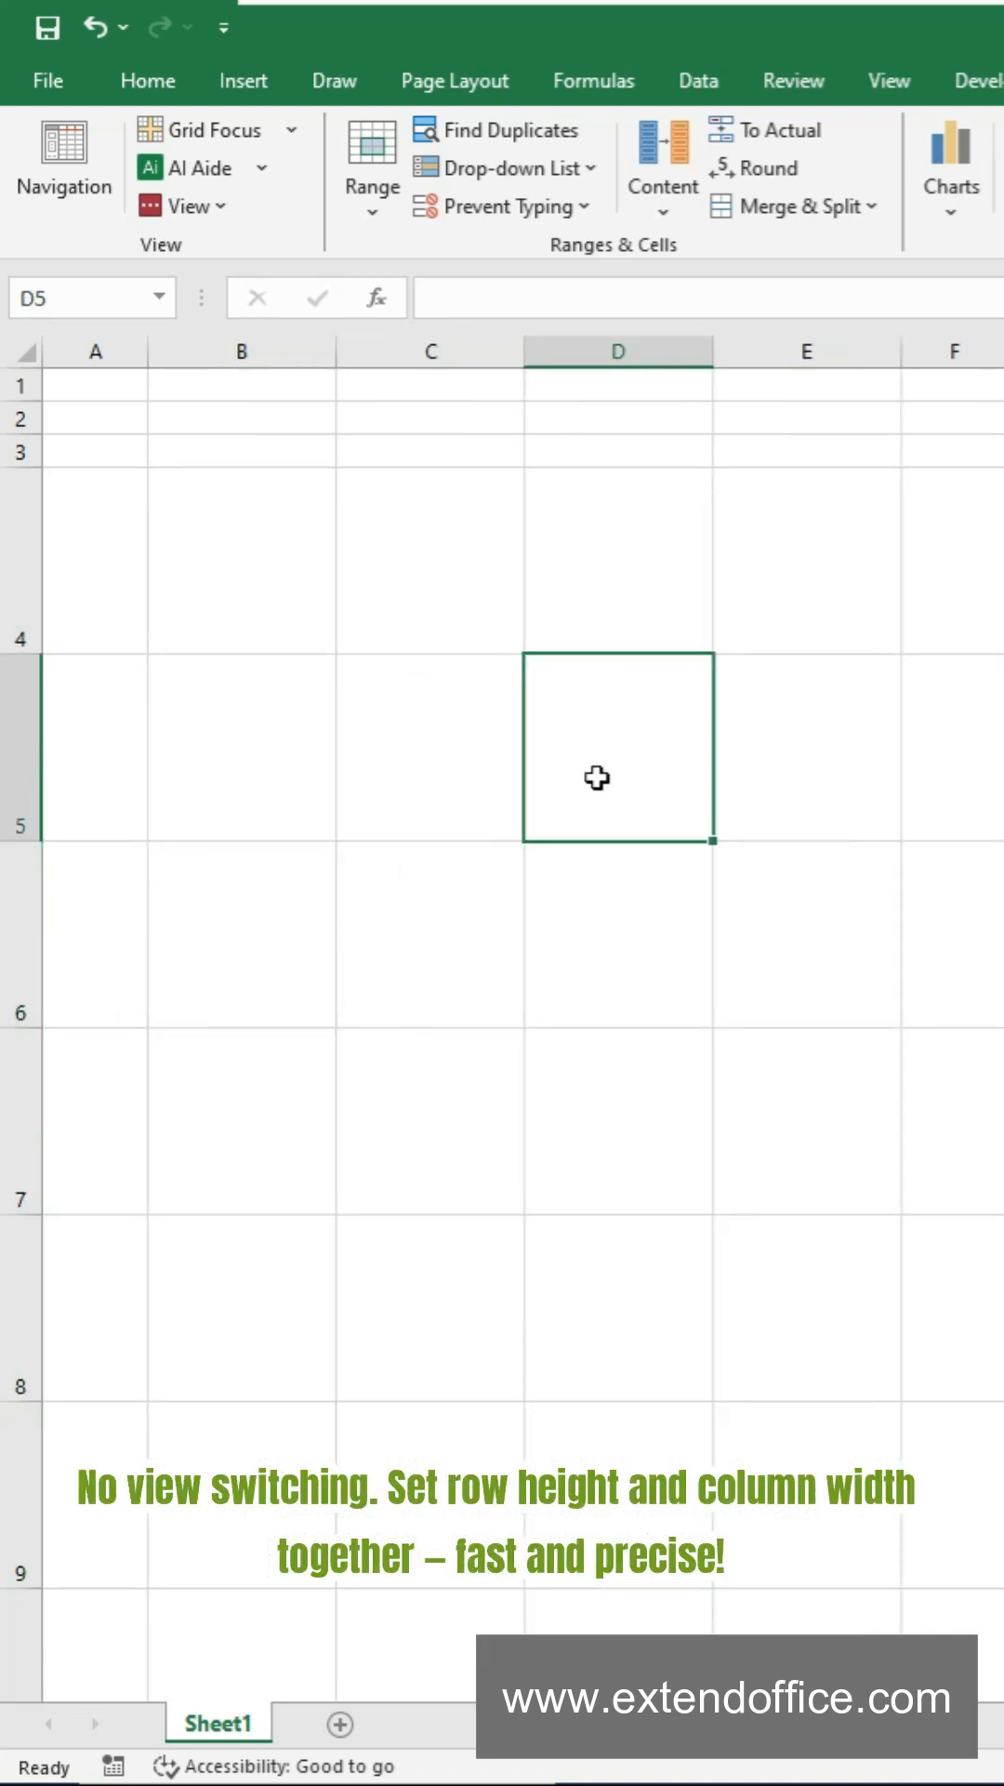